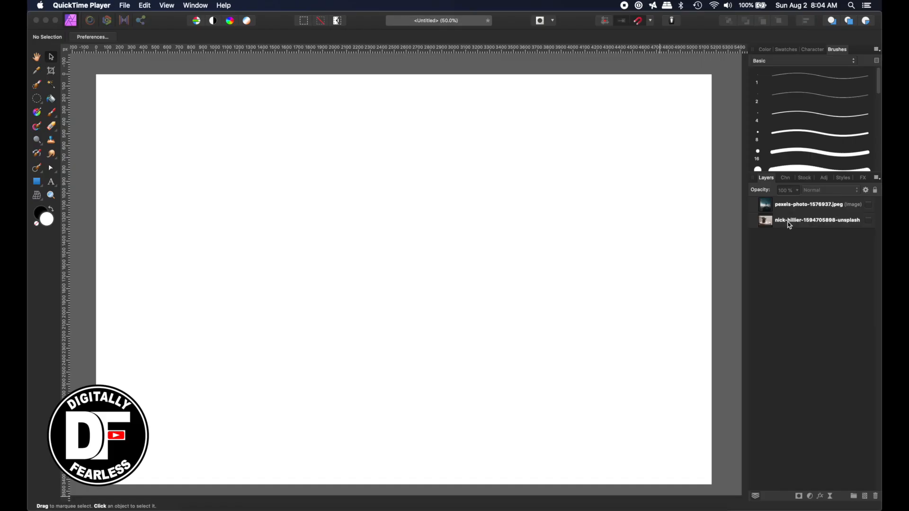
# - Toggle the table room layer's visibility and nudge the hiker photo toward the left on the canvas
pyautogui.click(817, 219)
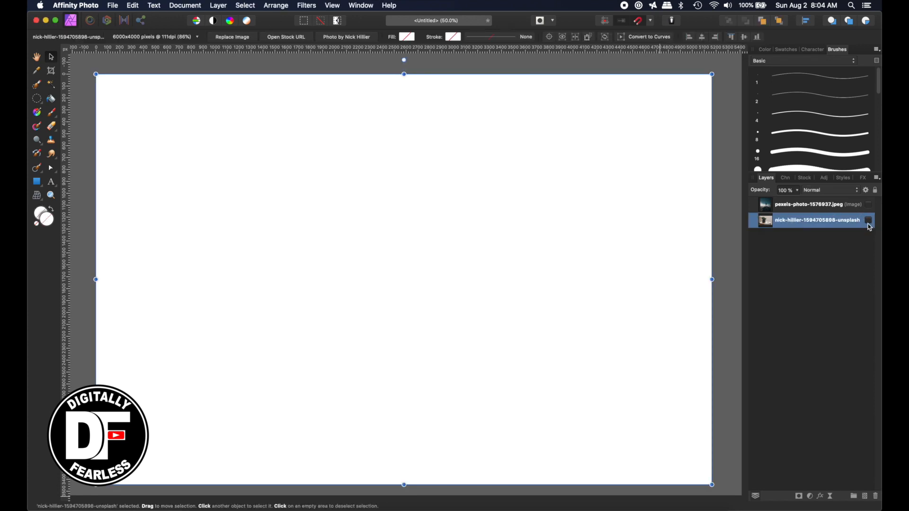
pyautogui.click(869, 219)
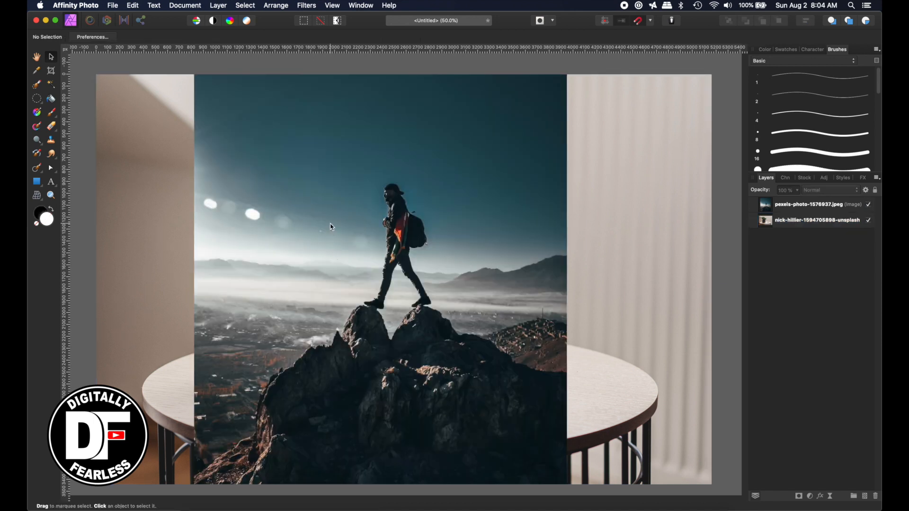
pyautogui.click(809, 204)
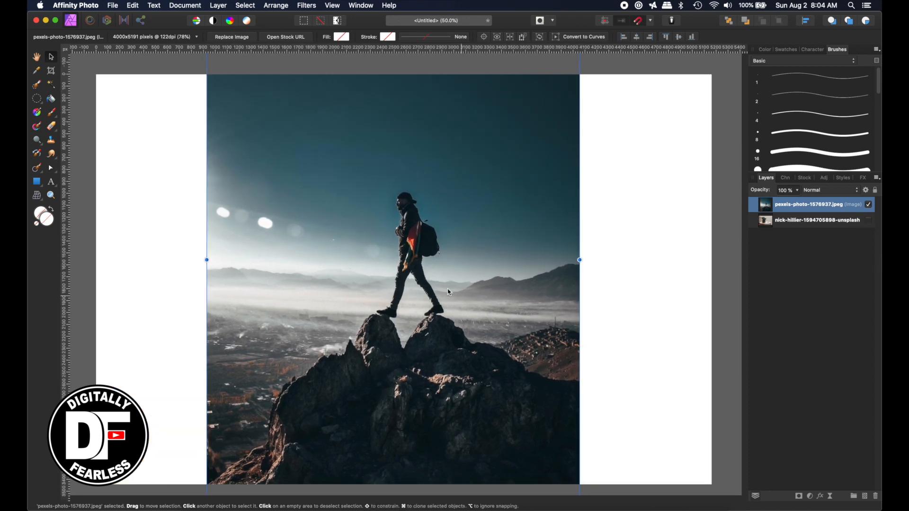
pyautogui.moveTo(393, 259); pyautogui.dragTo(357, 285)
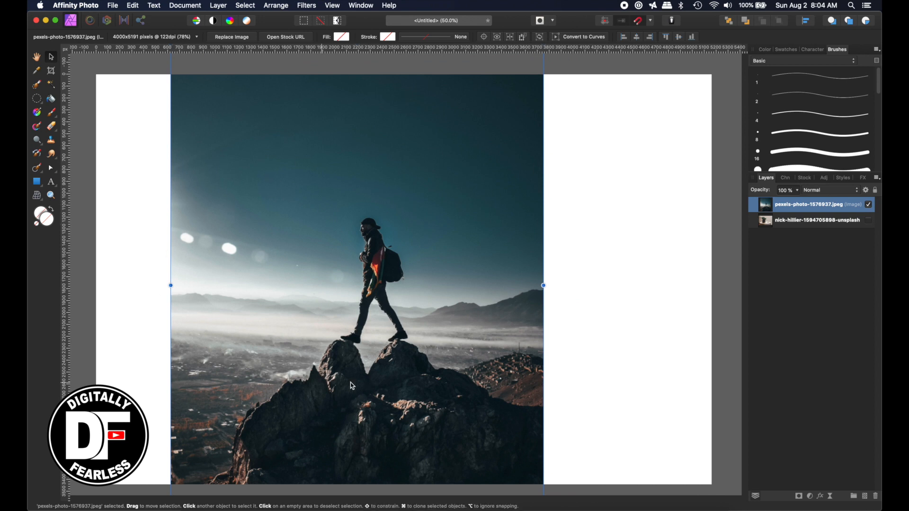
pyautogui.moveTo(352, 177)
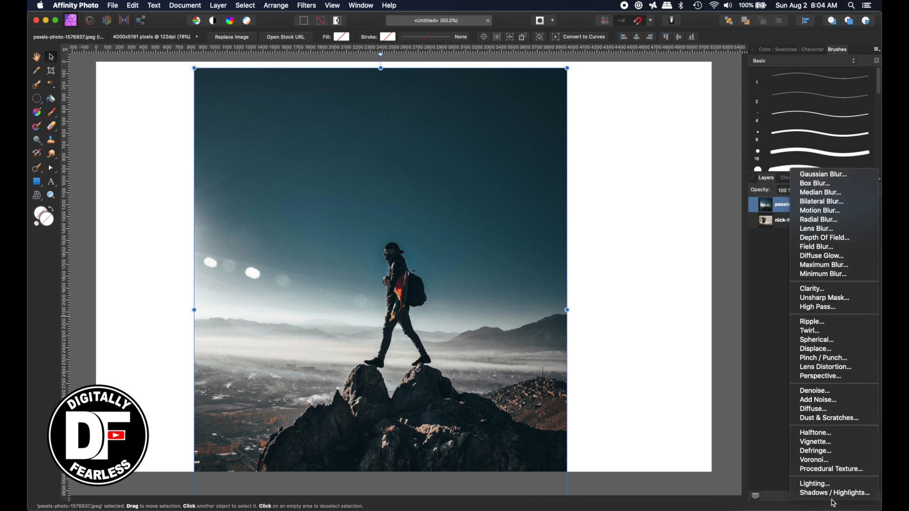
pyautogui.moveTo(810, 330)
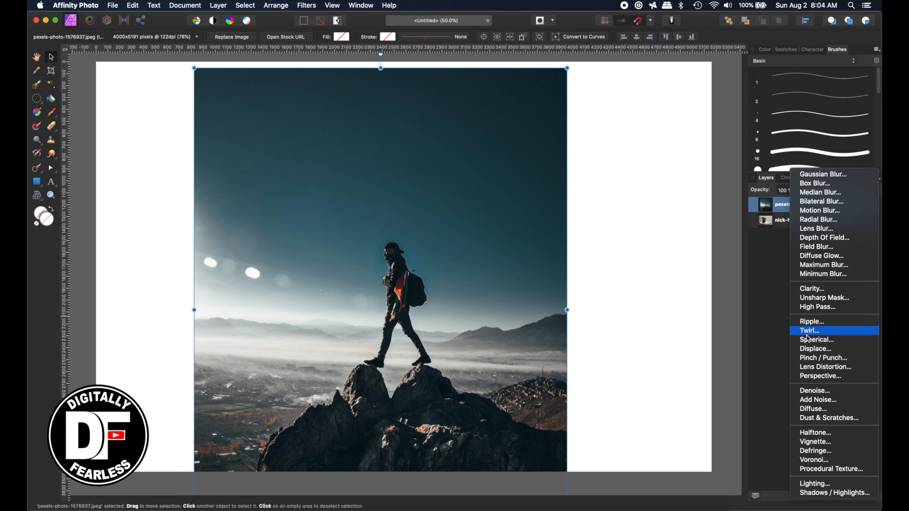
# - Add a live Spherical distortion to the hiker photo and reduce its intensity to about 86%
pyautogui.click(816, 339)
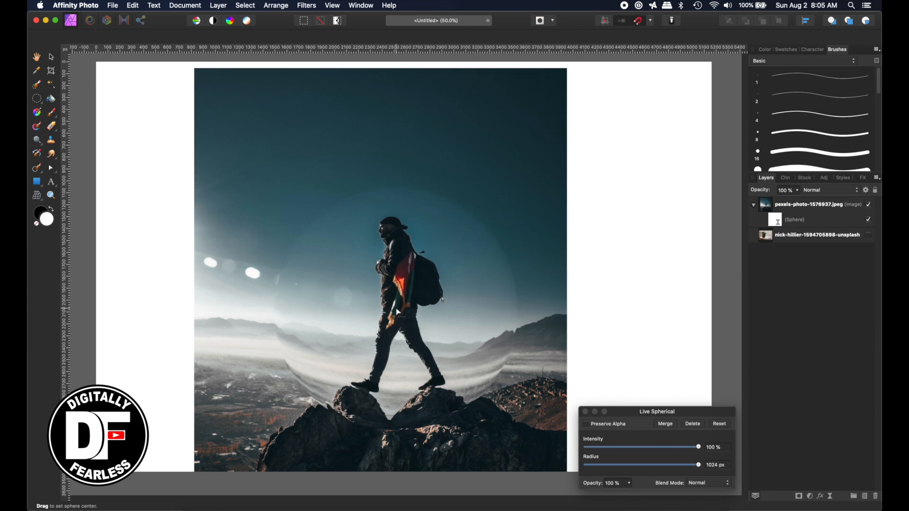
pyautogui.moveTo(433, 177)
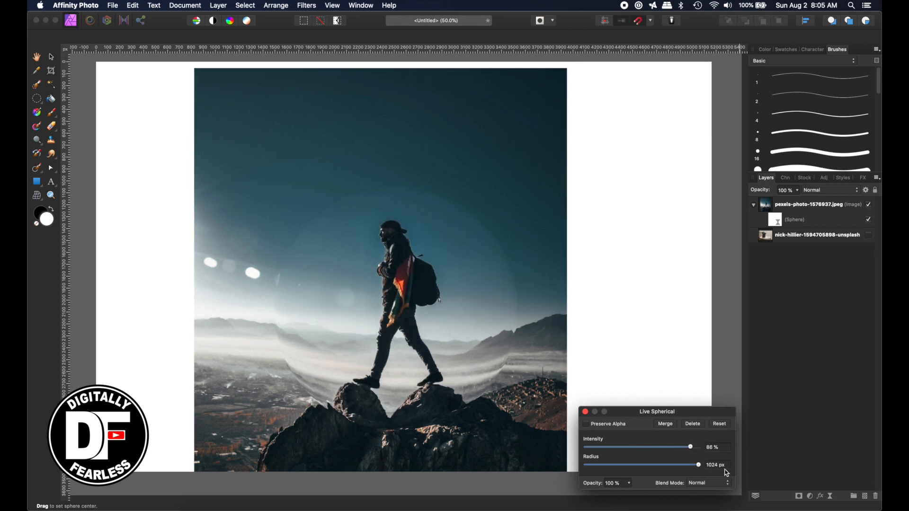
pyautogui.doubleClick(715, 465)
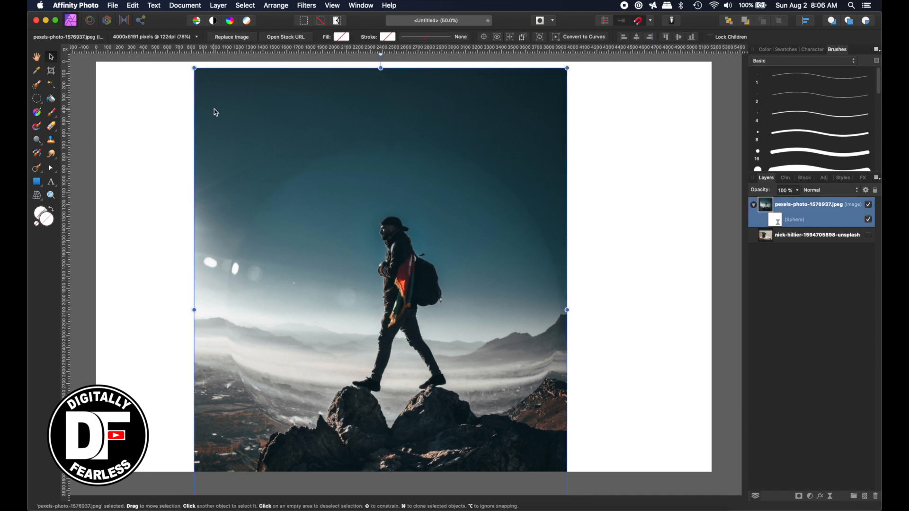
pyautogui.moveTo(32, 103)
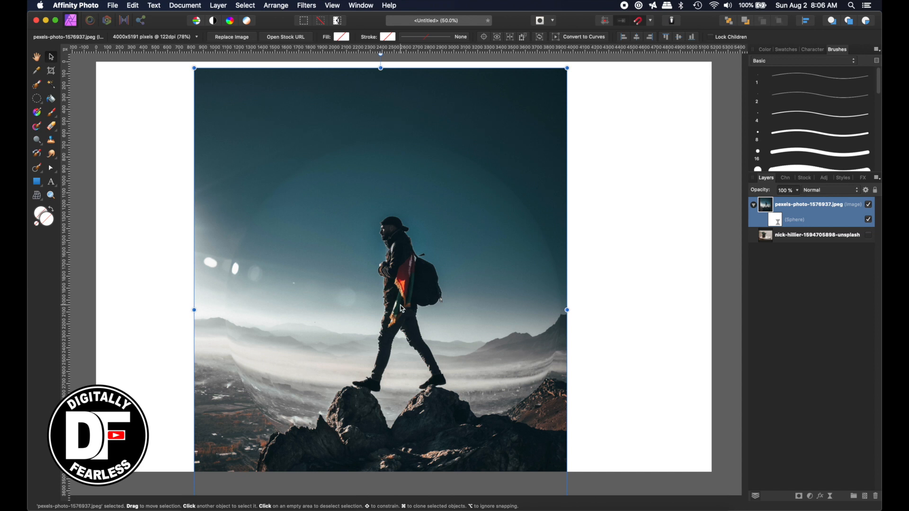
pyautogui.moveTo(594, 189)
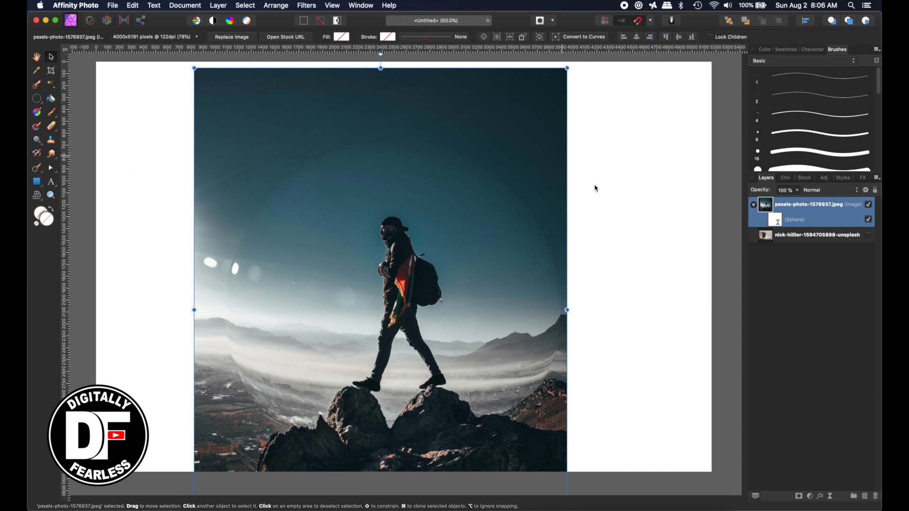
pyautogui.moveTo(347, 396)
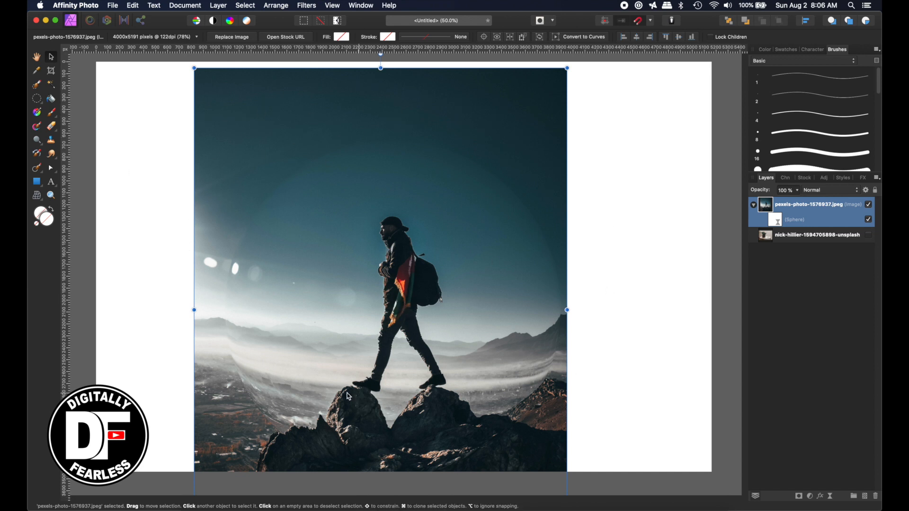
pyautogui.moveTo(101, 51)
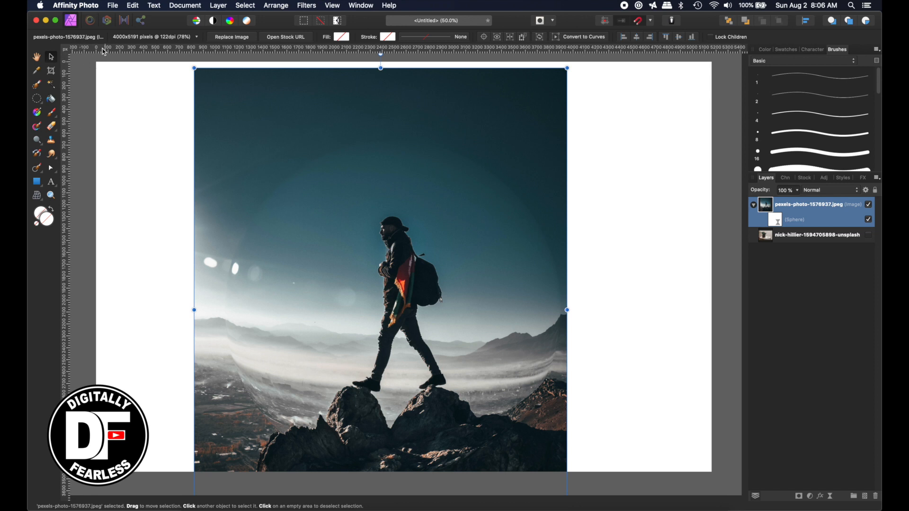
pyautogui.moveTo(65, 161)
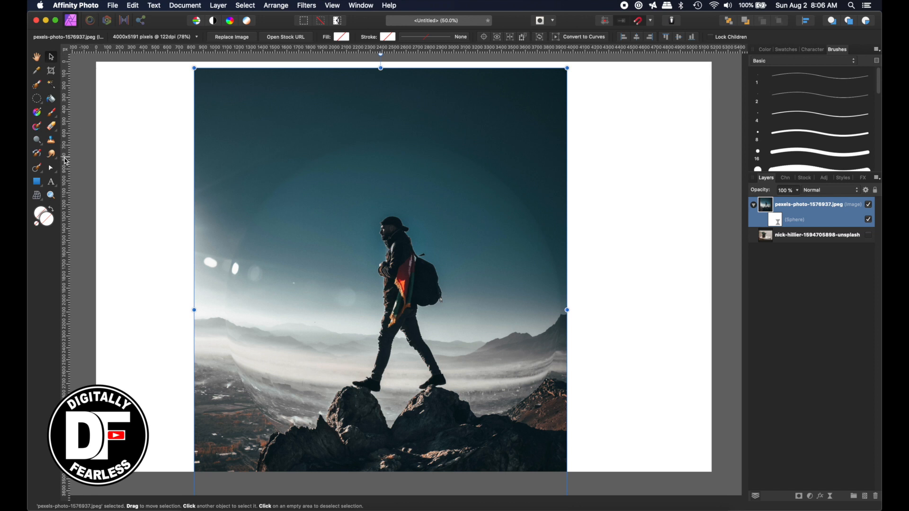
pyautogui.moveTo(61, 62)
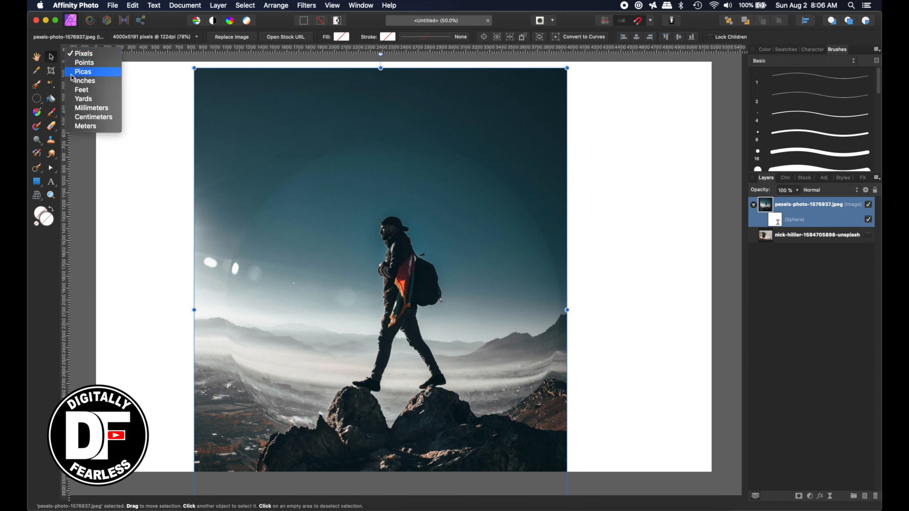
# - Switch the ruler units to inches, then back to pixels from the unit menu
pyautogui.click(85, 79)
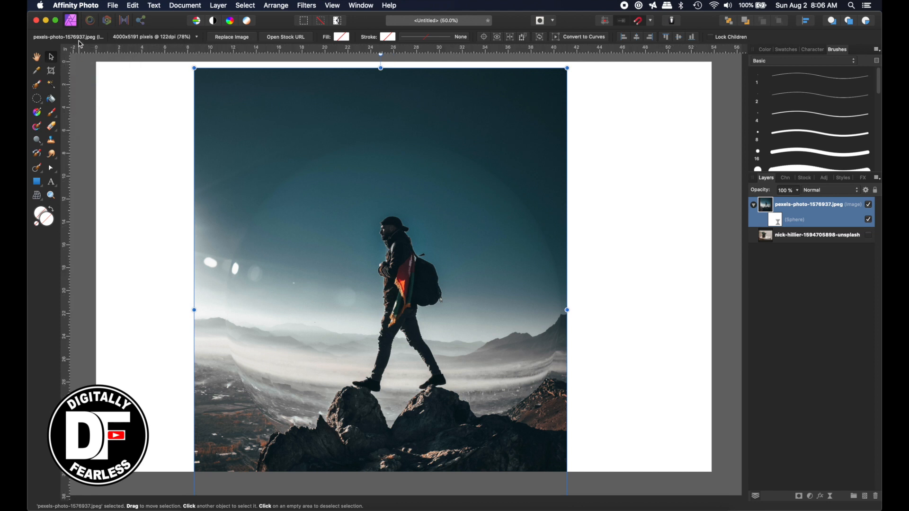
pyautogui.click(65, 49)
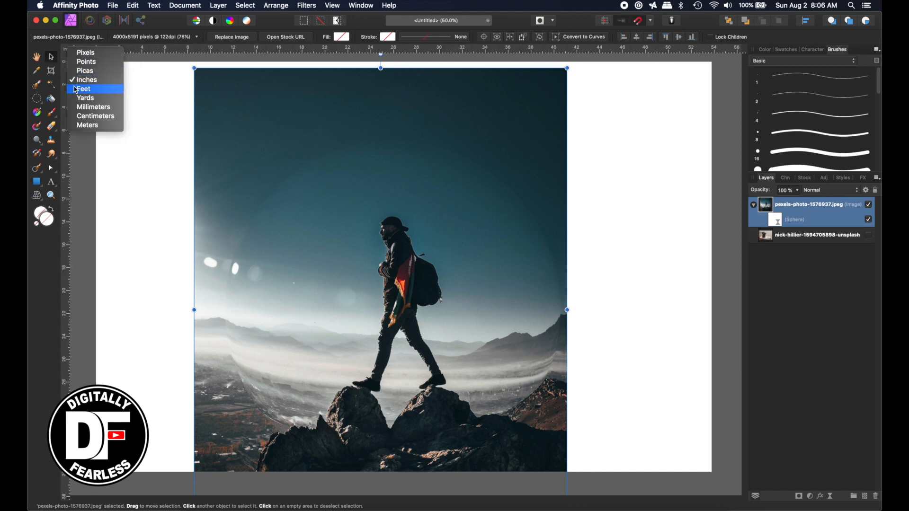
pyautogui.click(85, 52)
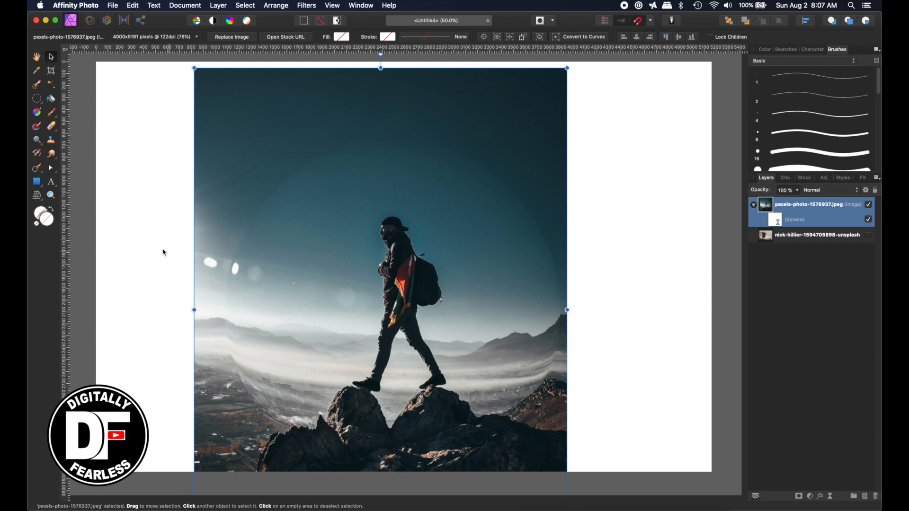
pyautogui.moveTo(68, 240)
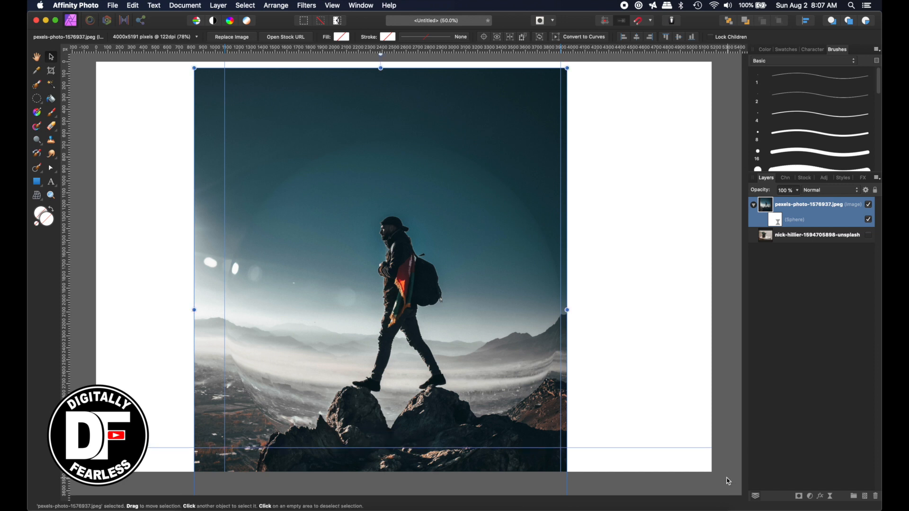
pyautogui.moveTo(399, 446)
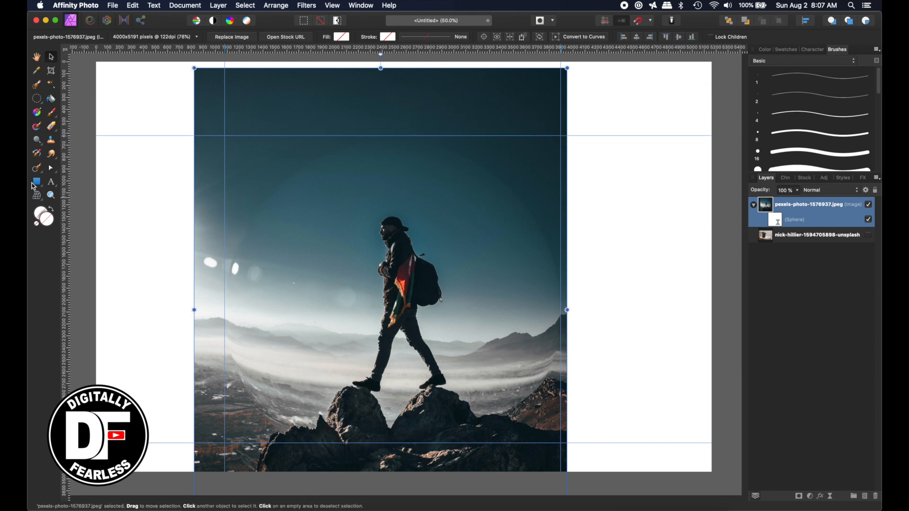
pyautogui.moveTo(36, 99)
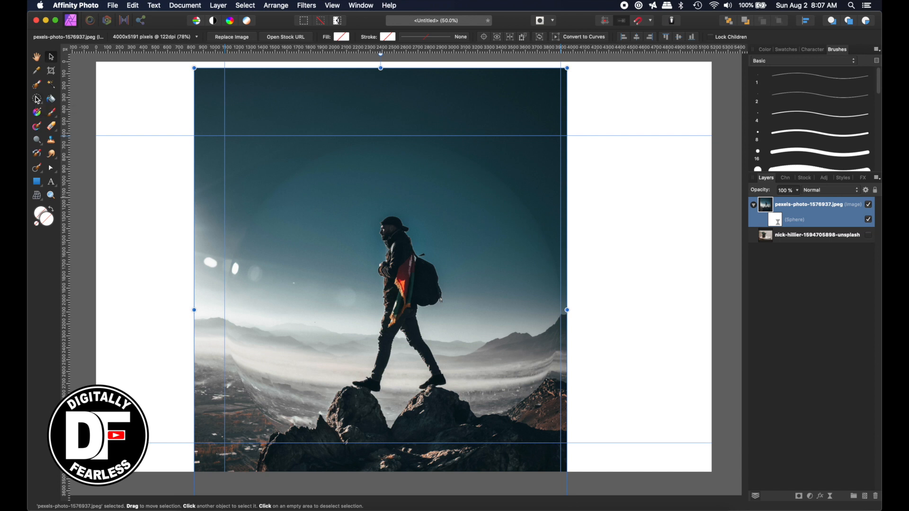
# - Choose the Elliptical Marquee Tool for a circular selection snapped to the guides
pyautogui.click(37, 98)
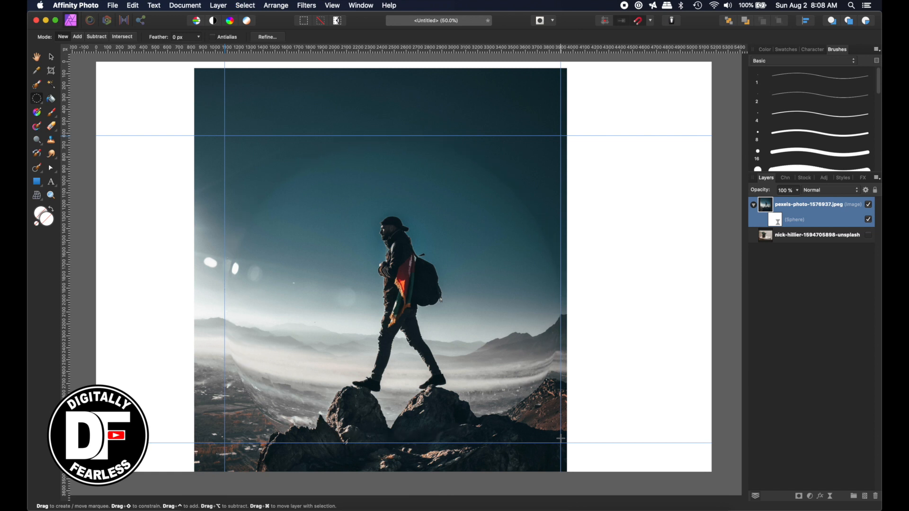
pyautogui.moveTo(40, 103)
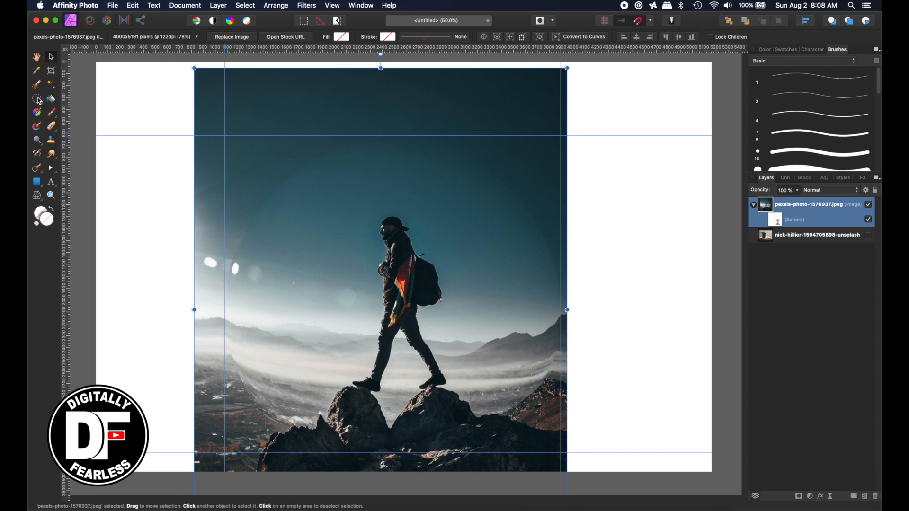
pyautogui.click(36, 99)
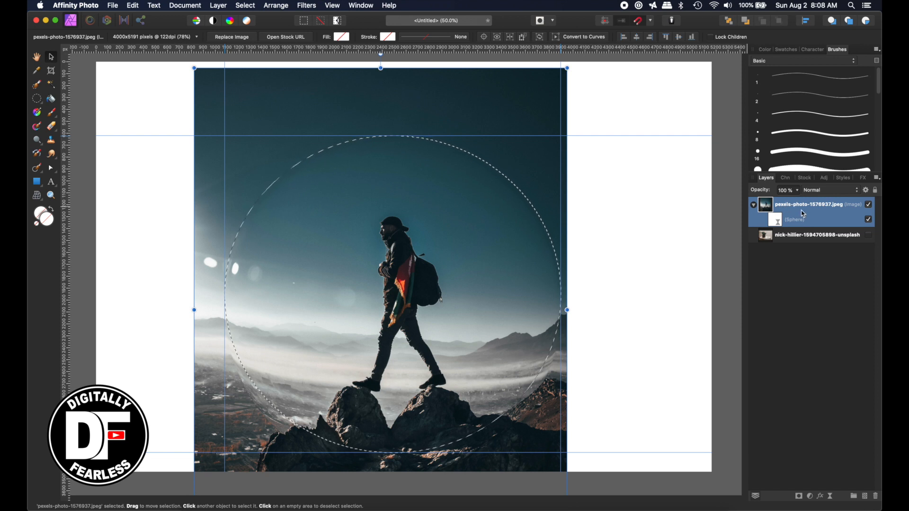
# - Rasterize the hiker photo with its spherical effect into a pixel layer
pyautogui.rightClick(811, 205)
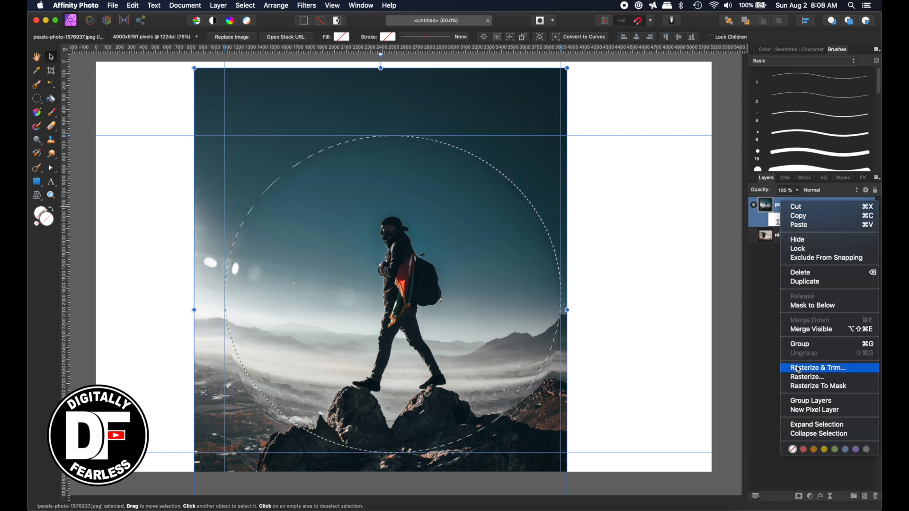
pyautogui.moveTo(806, 377)
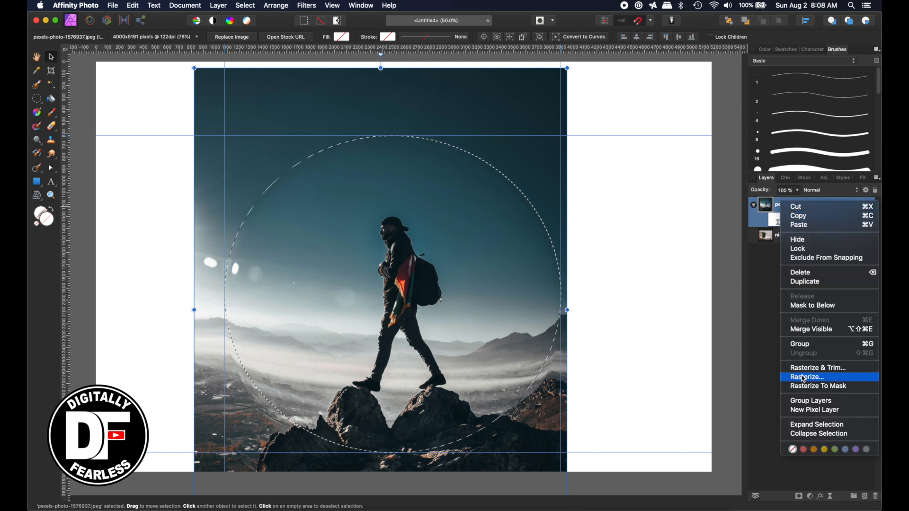
pyautogui.click(805, 377)
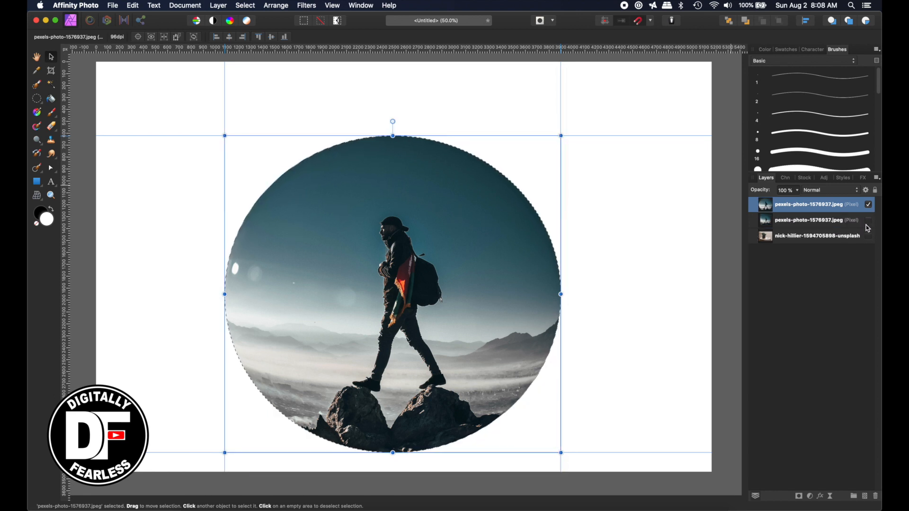
pyautogui.moveTo(852, 248)
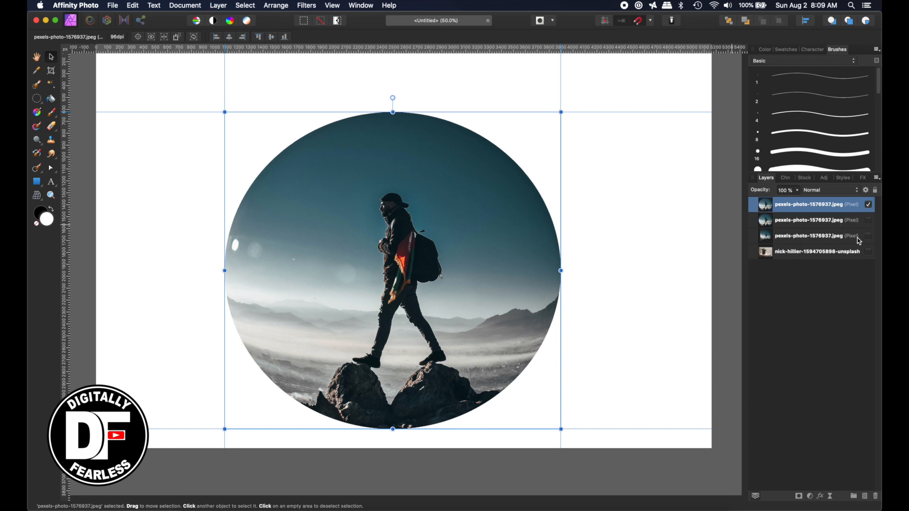
pyautogui.moveTo(36, 84)
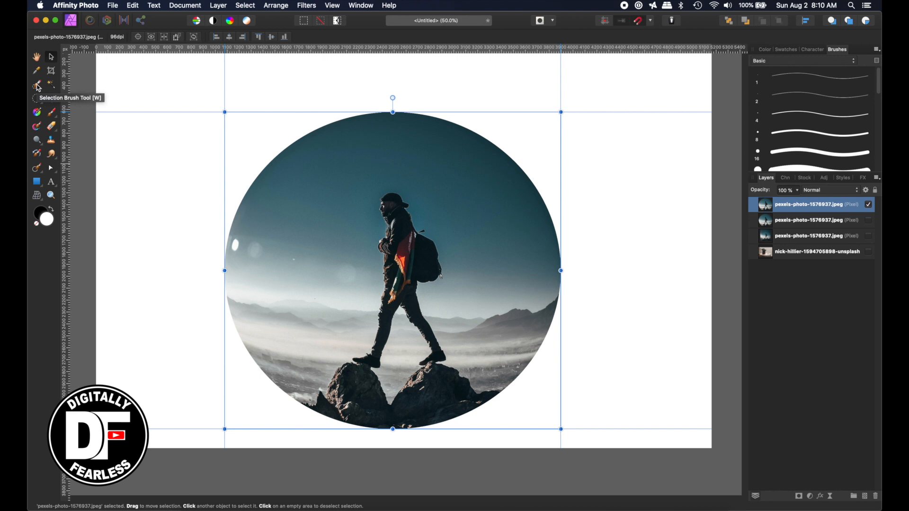
# - Pick the Selection Brush Tool to paint a selection over the hiker and rocks
pyautogui.click(37, 85)
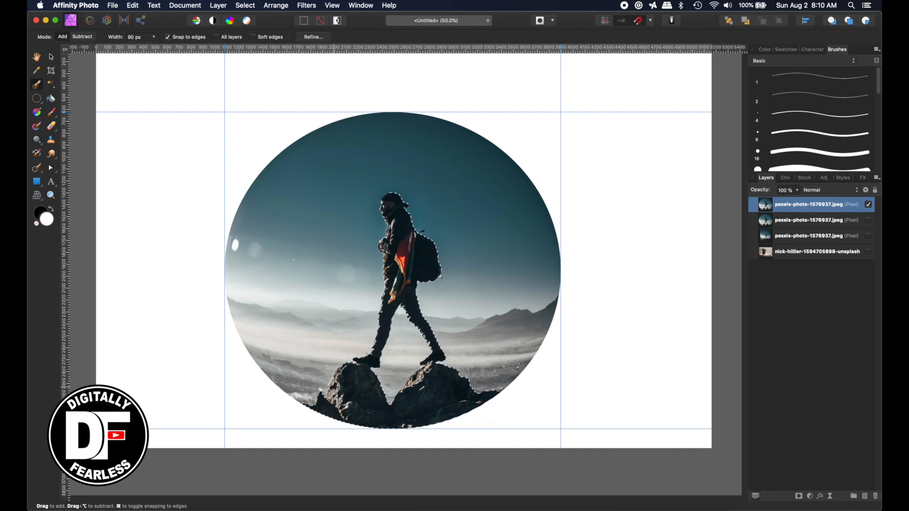
pyautogui.moveTo(443, 395)
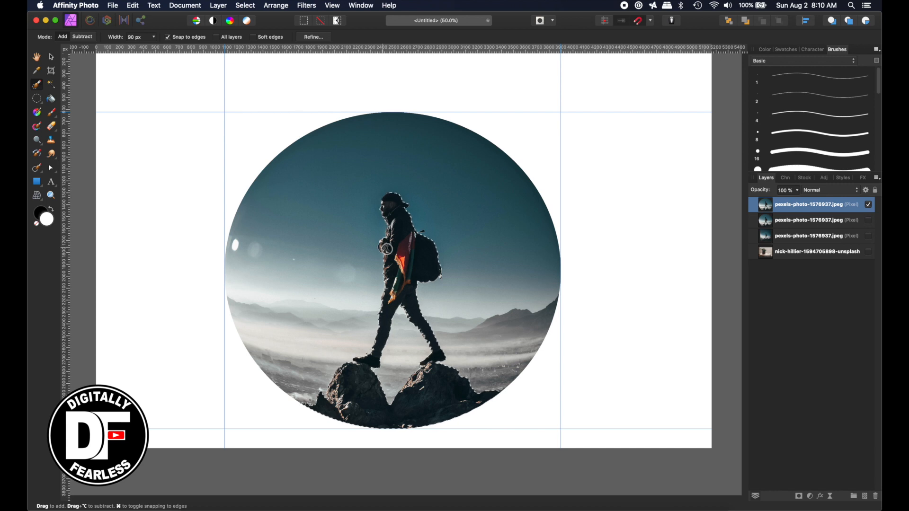
pyautogui.moveTo(422, 259)
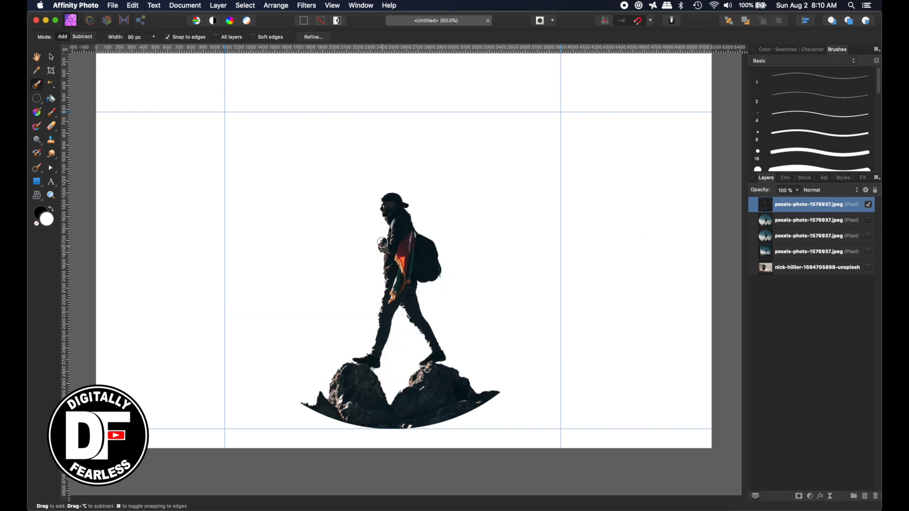
pyautogui.moveTo(872, 210)
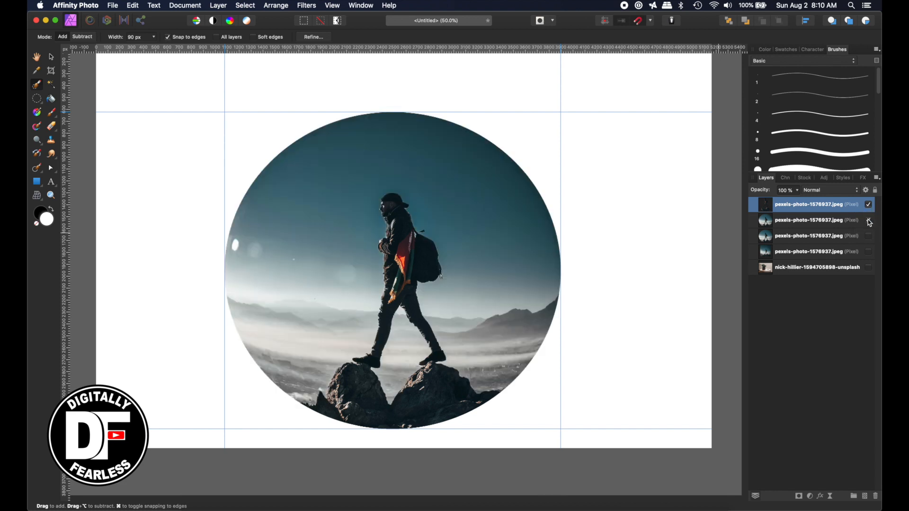
# - Make the full circular photo layer visible for masking its sky
pyautogui.click(808, 220)
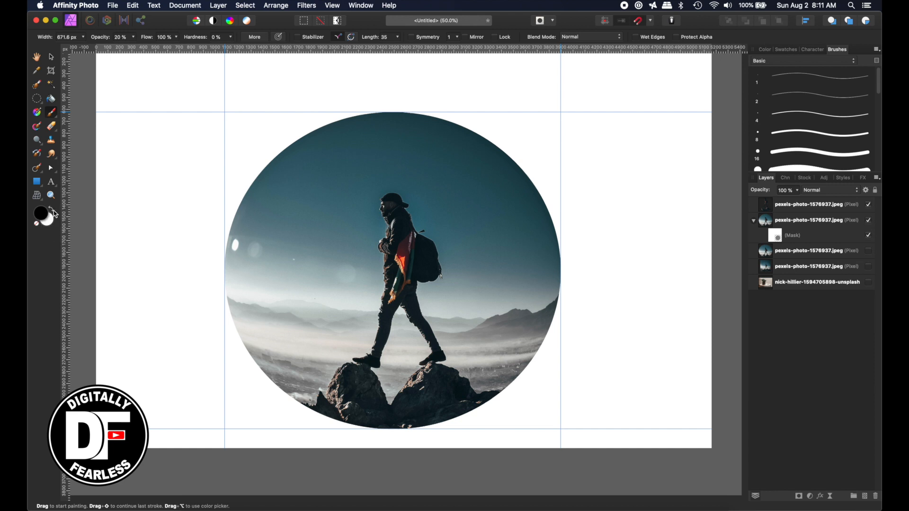
pyautogui.moveTo(51, 213)
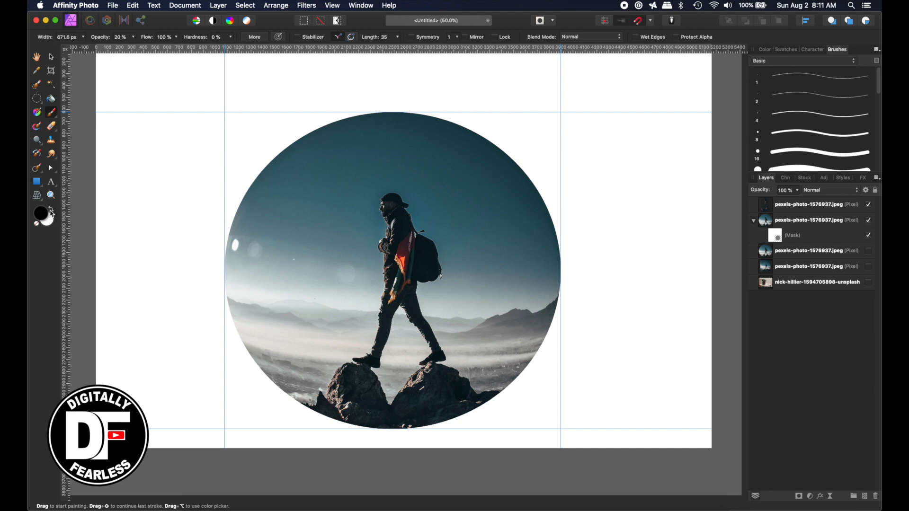
pyautogui.moveTo(106, 200)
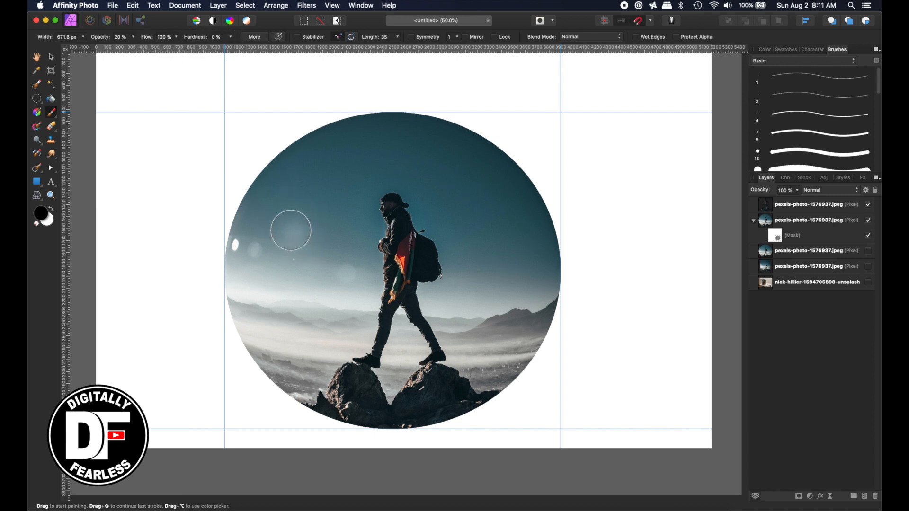
pyautogui.moveTo(200, 58)
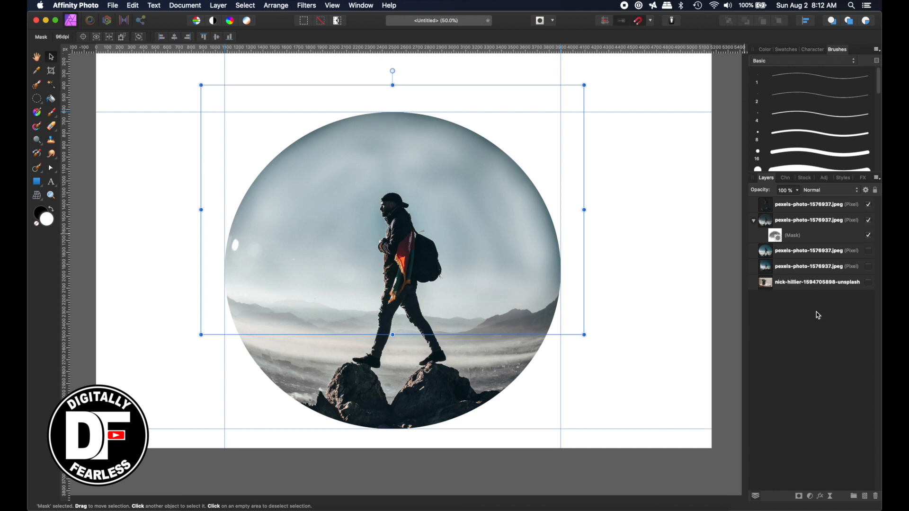
# - Show the table photo behind the globe, deselect, and select the hiker layer for grouping
pyautogui.click(868, 282)
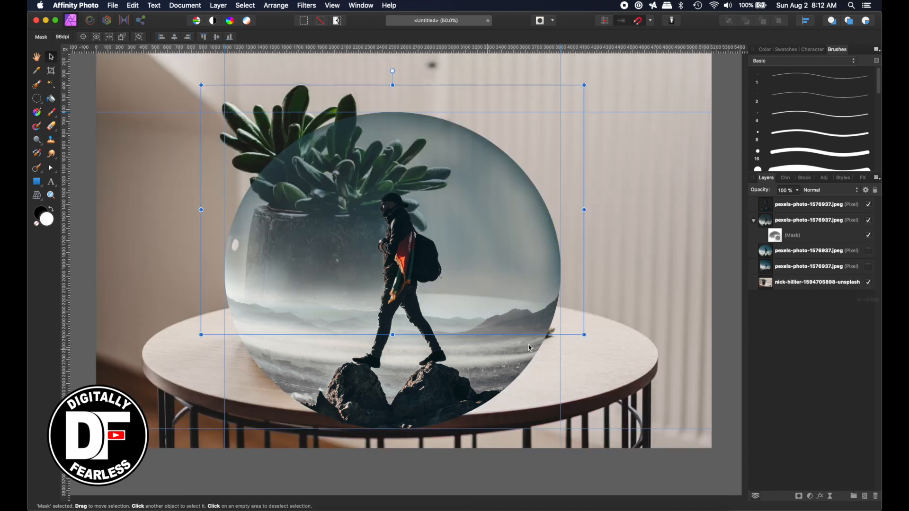
pyautogui.moveTo(378, 254)
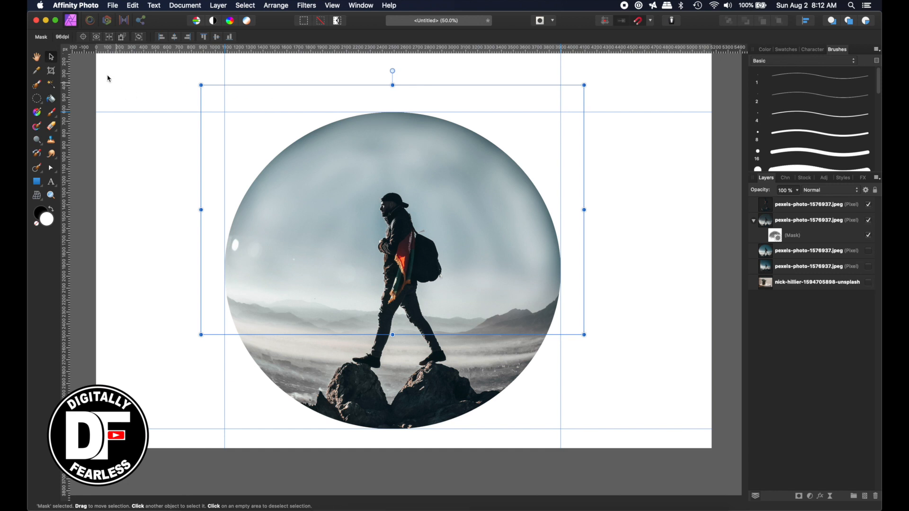
pyautogui.click(319, 189)
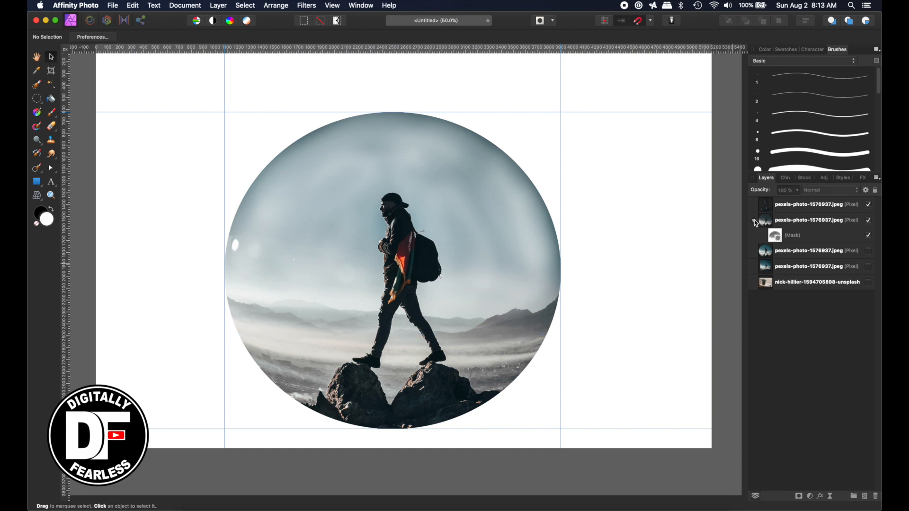
pyautogui.click(808, 205)
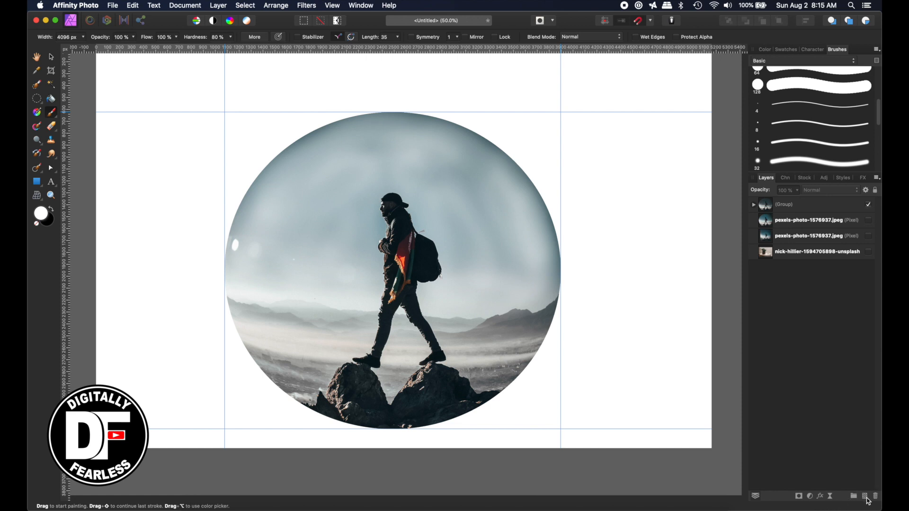
# - Add an empty pixel layer and choose an Ink Spatter brush from Sprays and Spatters
pyautogui.click(866, 495)
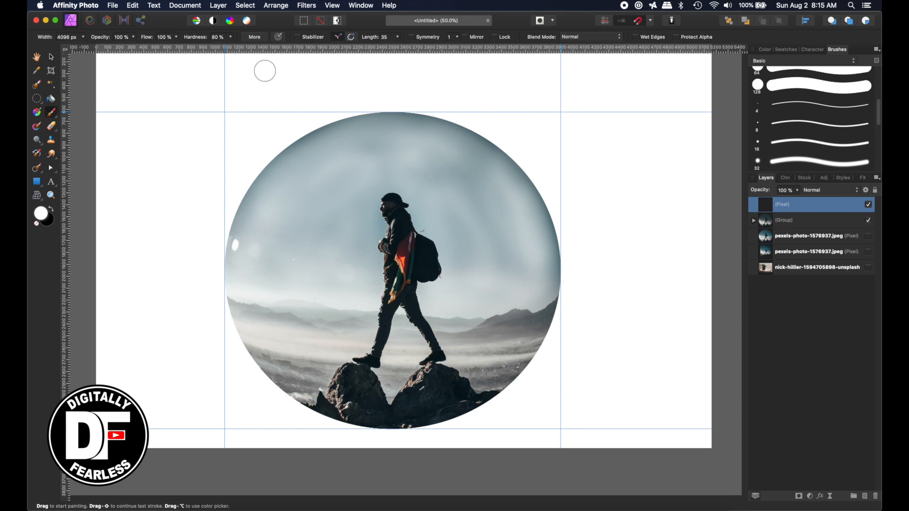
pyautogui.moveTo(744, 80)
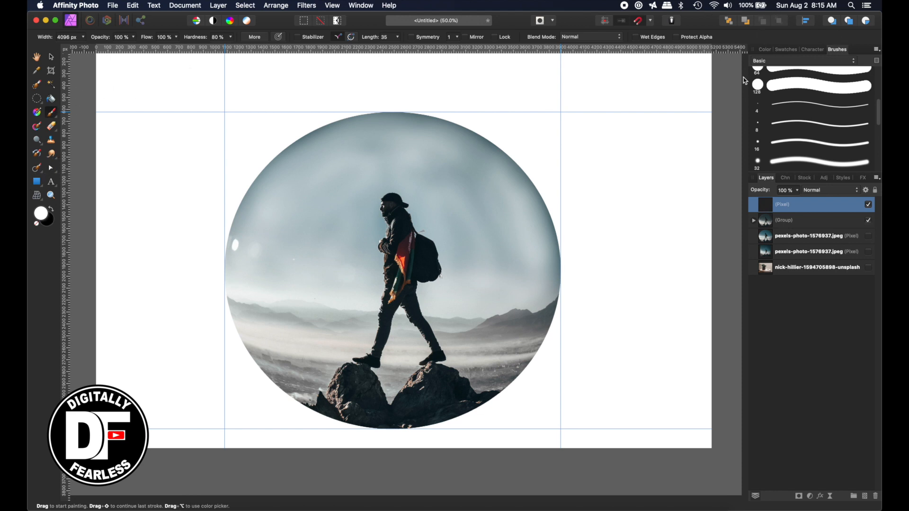
pyautogui.click(333, 5)
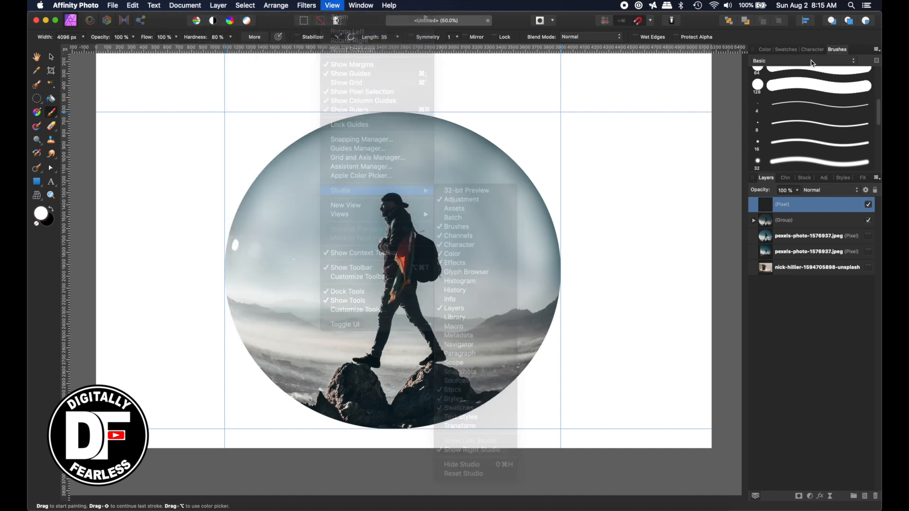
pyautogui.click(853, 61)
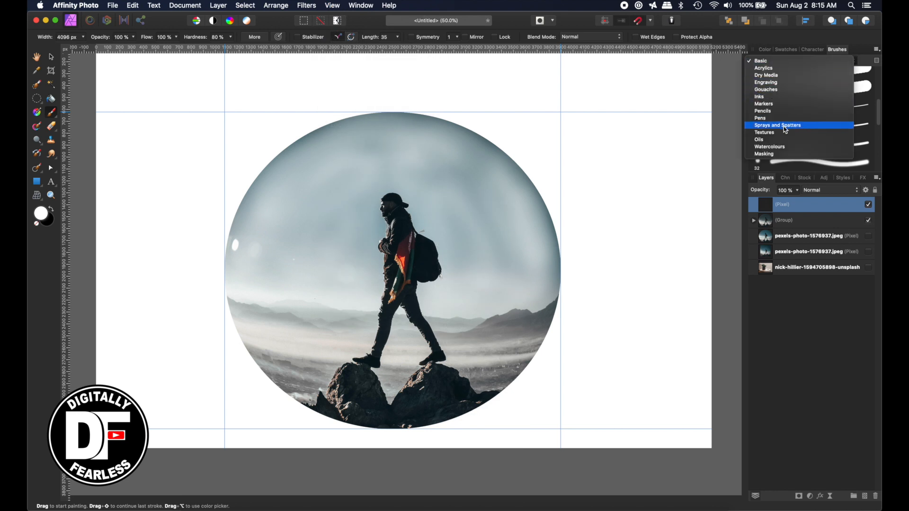
pyautogui.click(778, 125)
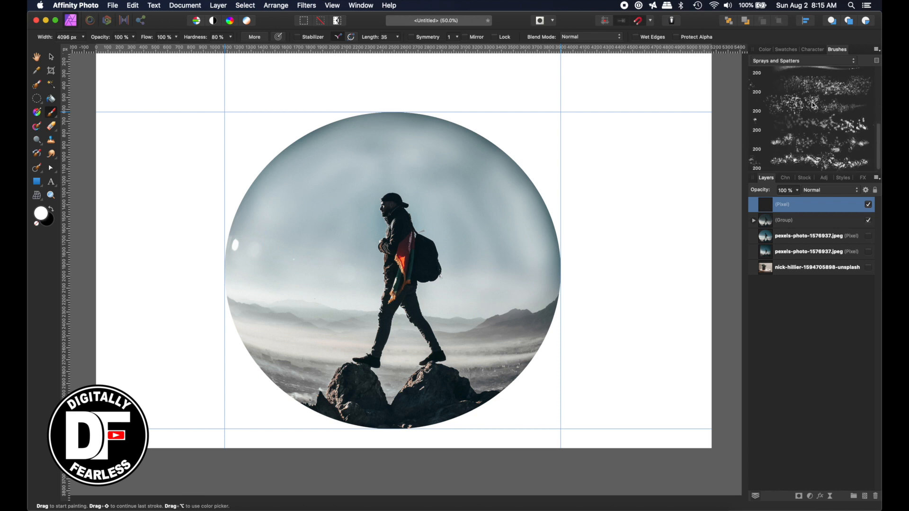
pyautogui.moveTo(797, 110)
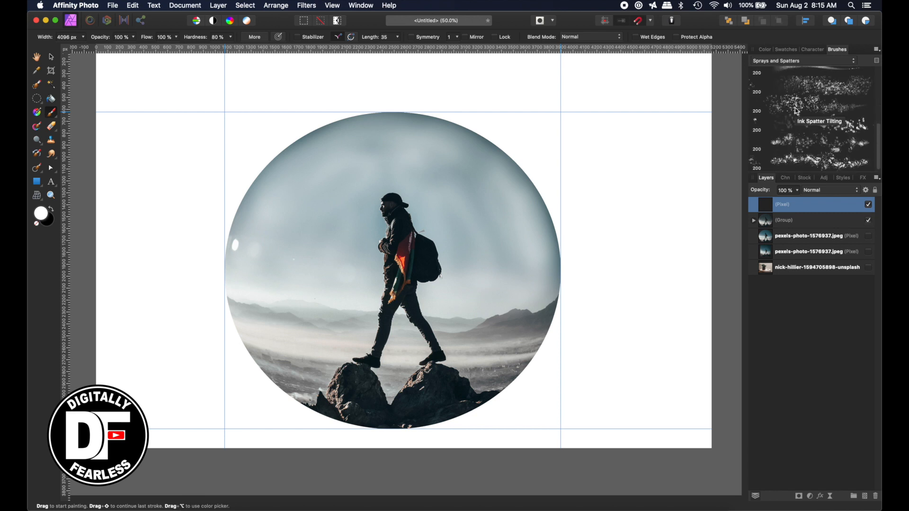
pyautogui.moveTo(818, 90)
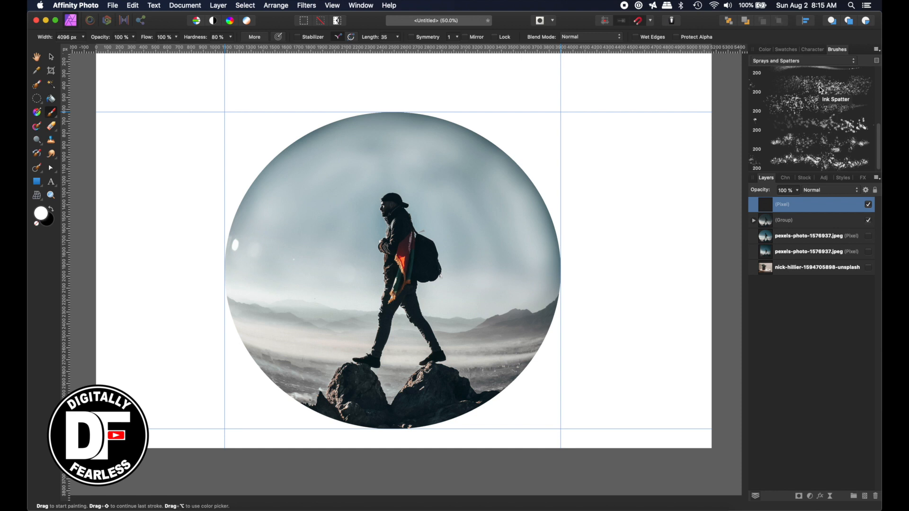
pyautogui.click(812, 105)
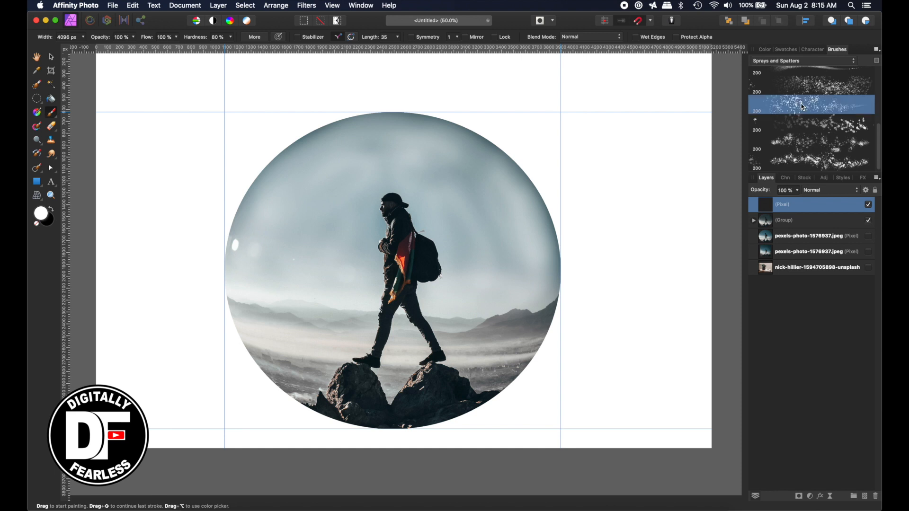
pyautogui.click(811, 104)
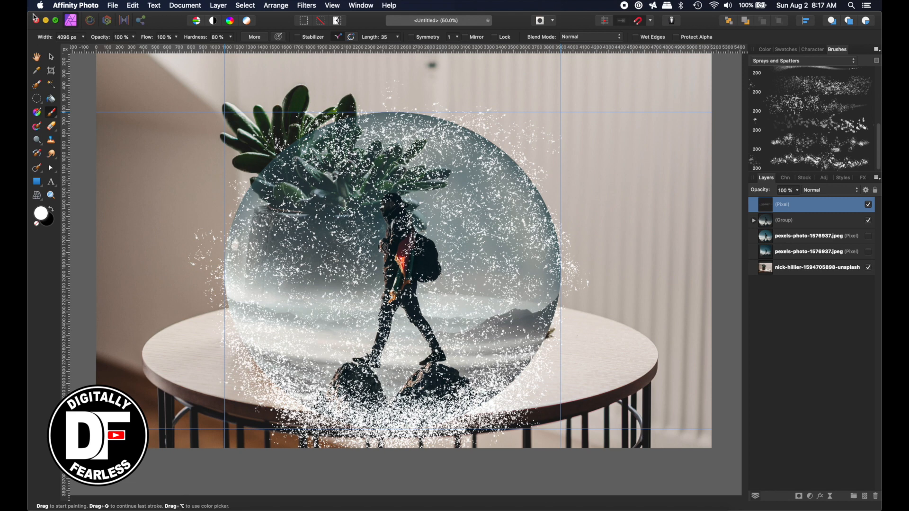
# - Return to the Move Tool after finishing the white snow spatter
pyautogui.click(50, 56)
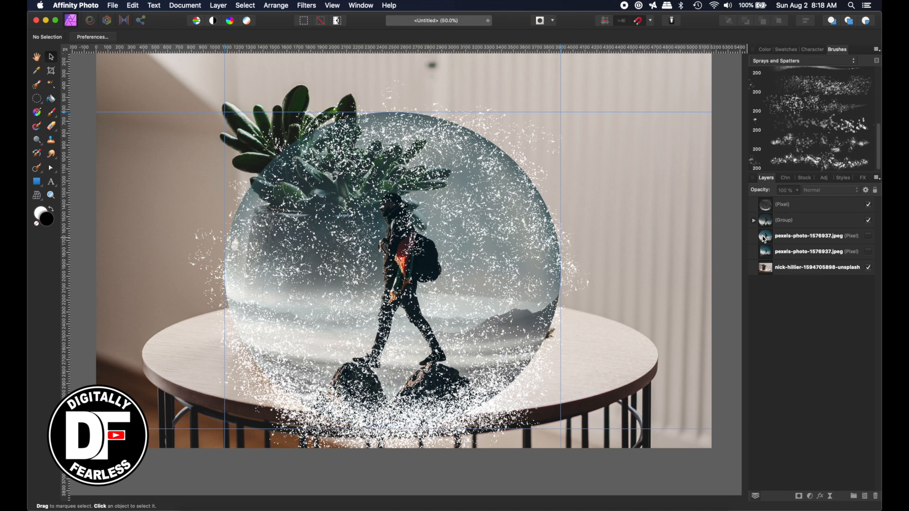
# - Hide the circular hiker photo layer and rename the spatter layer to 'Snow'
pyautogui.click(808, 236)
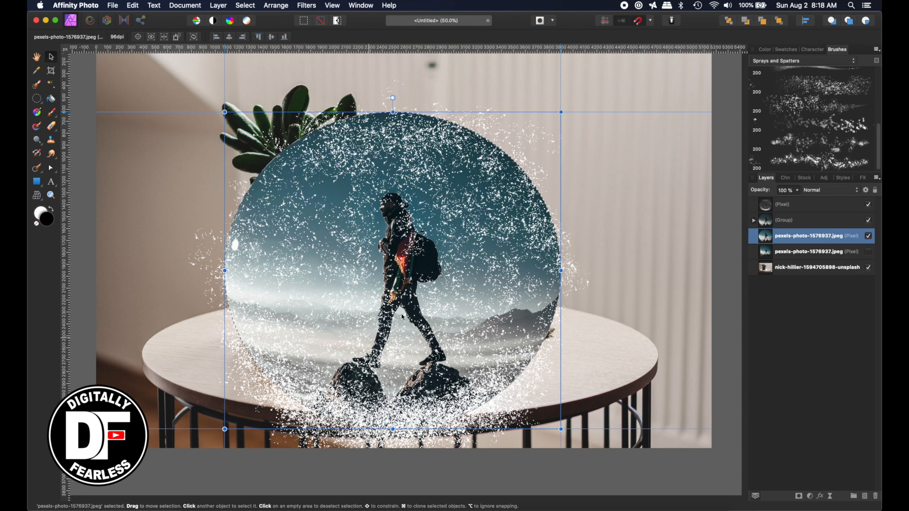
pyautogui.click(868, 236)
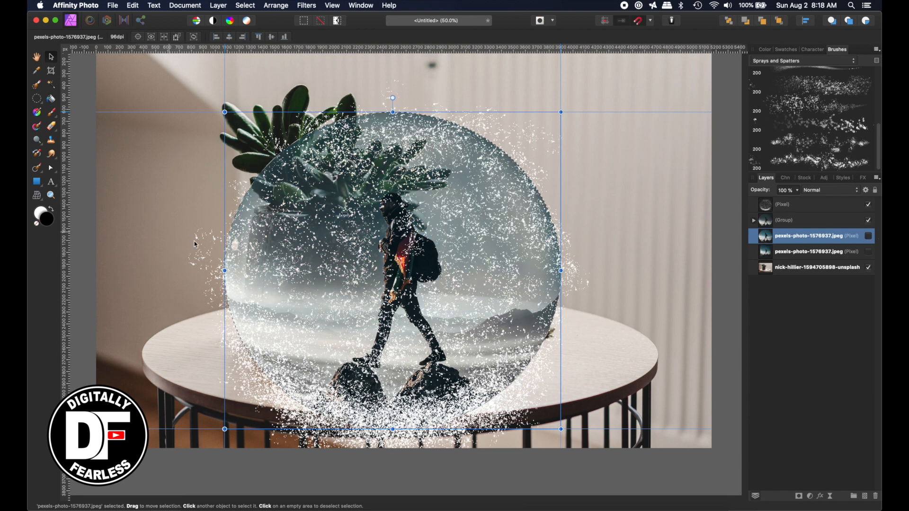
pyautogui.click(806, 205)
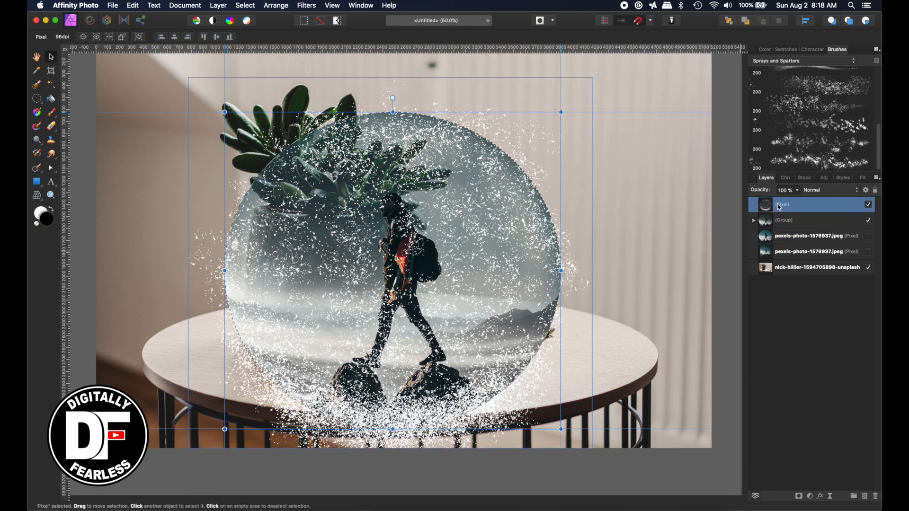
pyautogui.doubleClick(811, 205)
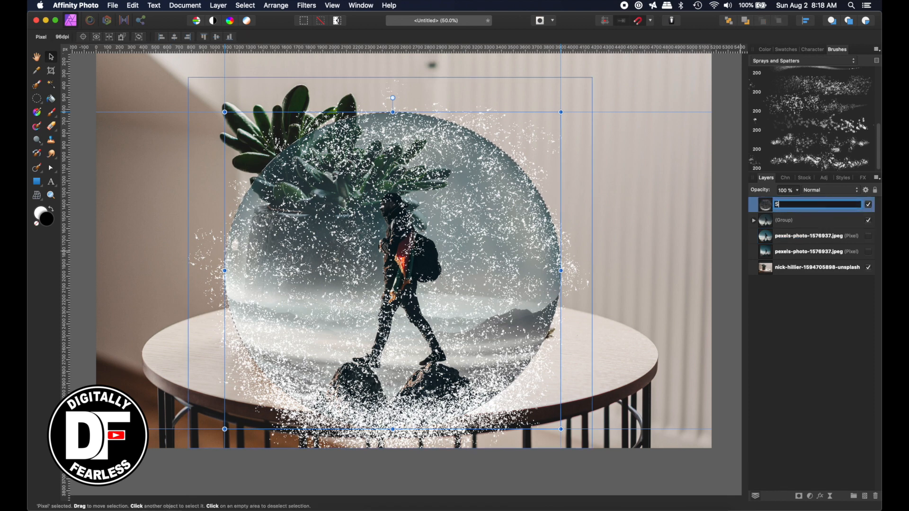
pyautogui.write('Snow')
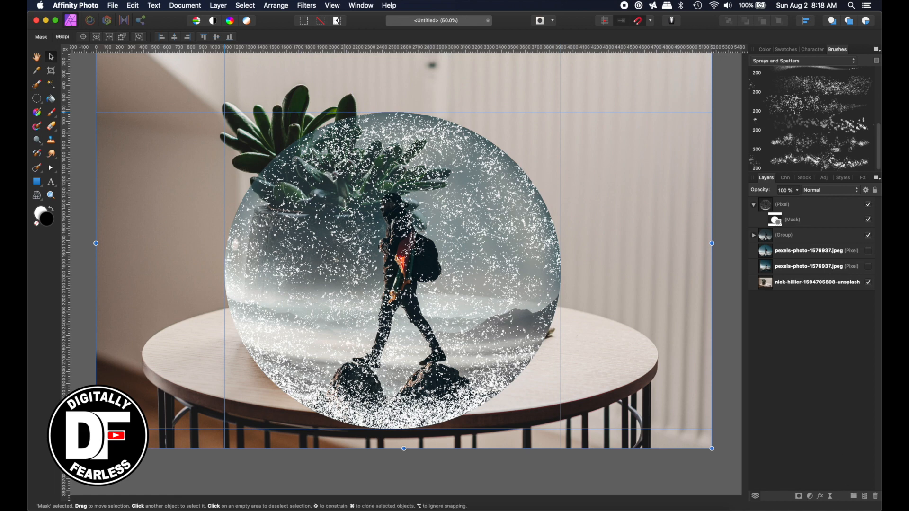
pyautogui.moveTo(768, 193)
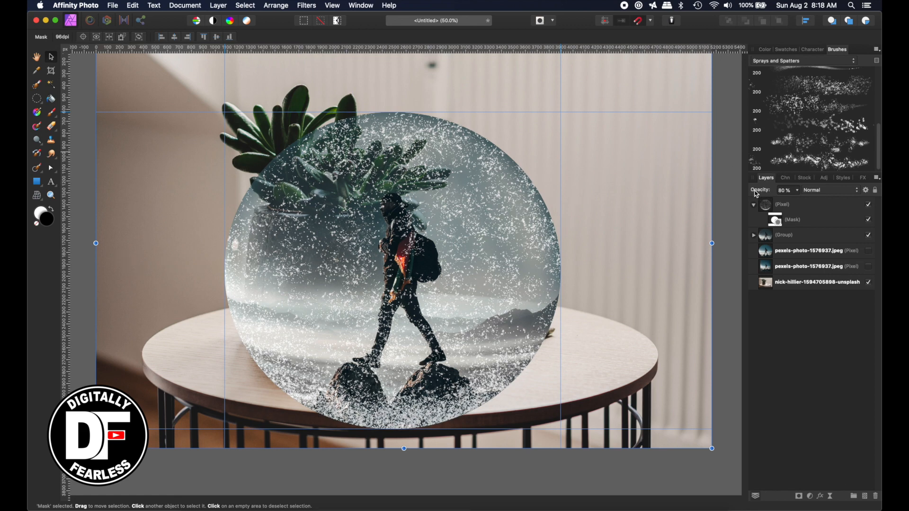
# - Lower the Snow layer's opacity to about 94%, deselect and toggle a layer's visibility
pyautogui.click(784, 190)
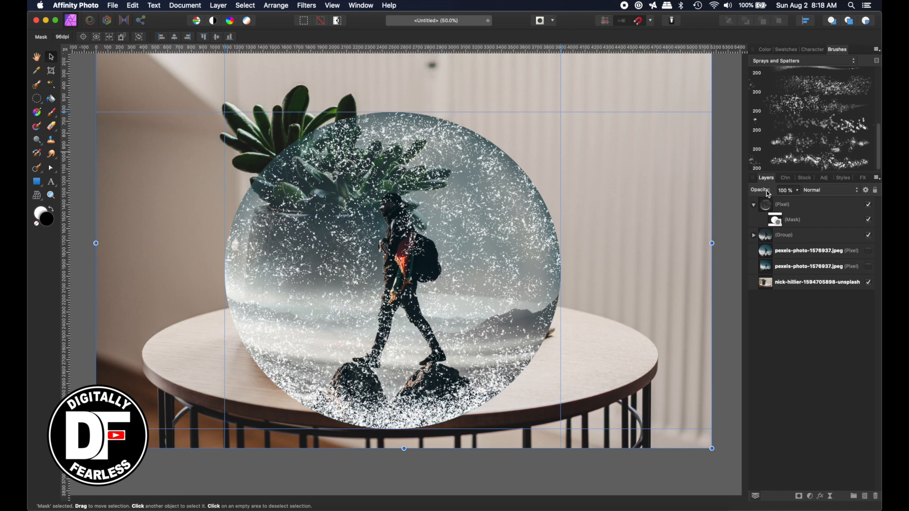
pyautogui.click(783, 204)
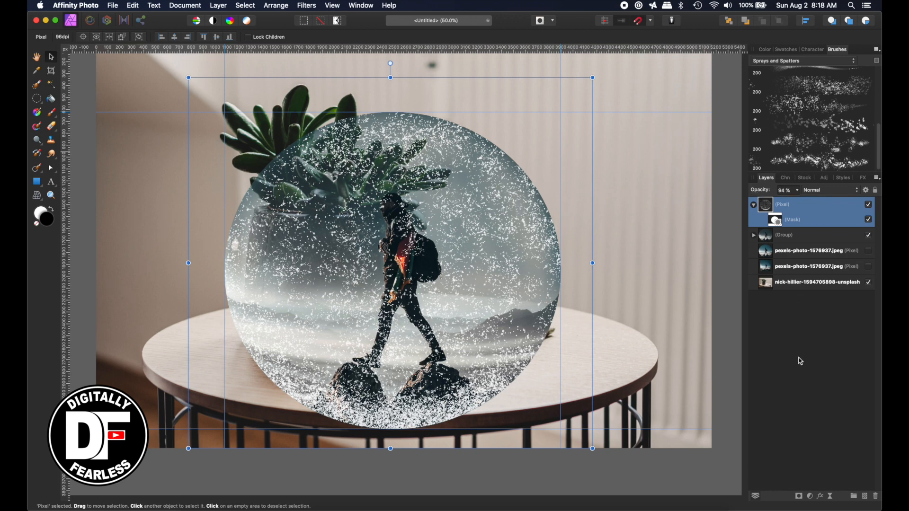
pyautogui.click(658, 299)
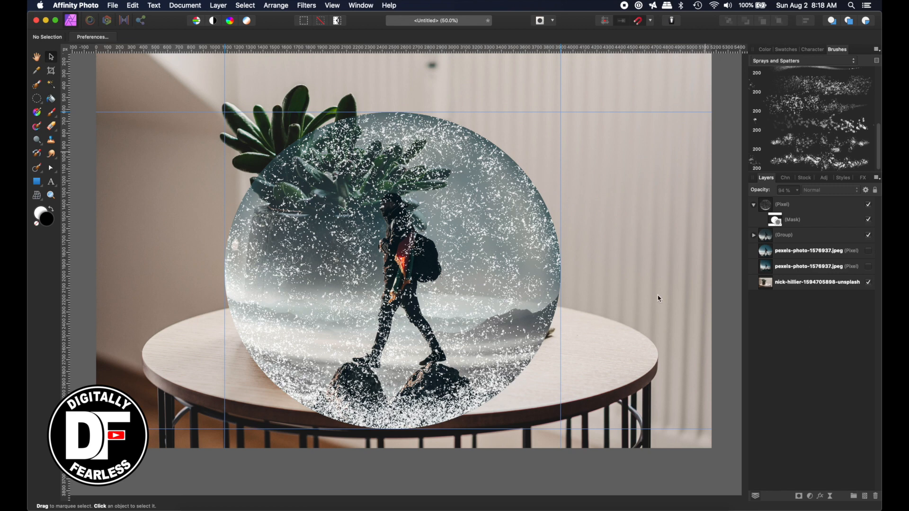
pyautogui.click(868, 283)
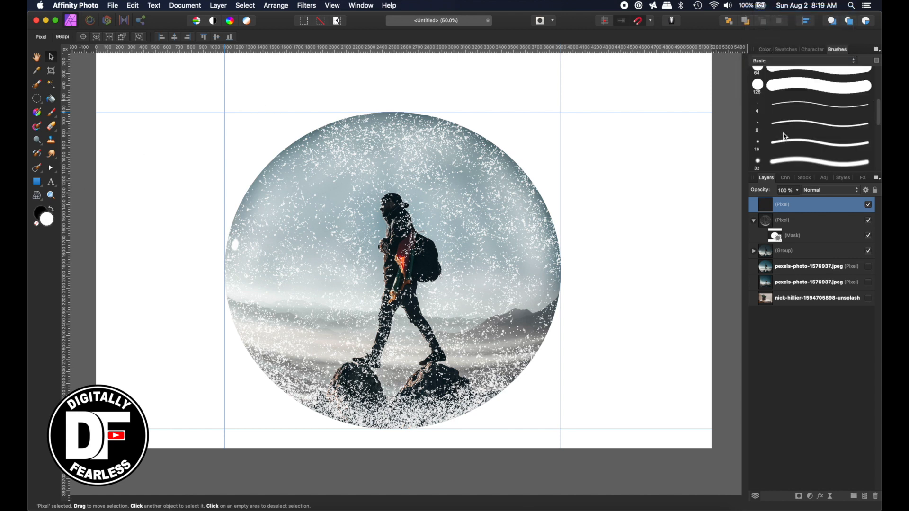
# - Choose a soft round Basic brush at 64 px with 25% flow for the white glow arc
pyautogui.click(811, 161)
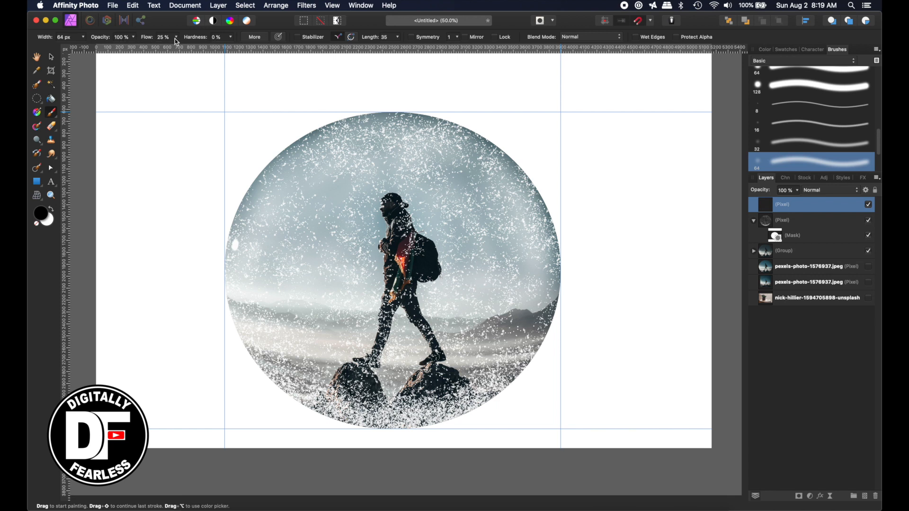
pyautogui.moveTo(52, 219)
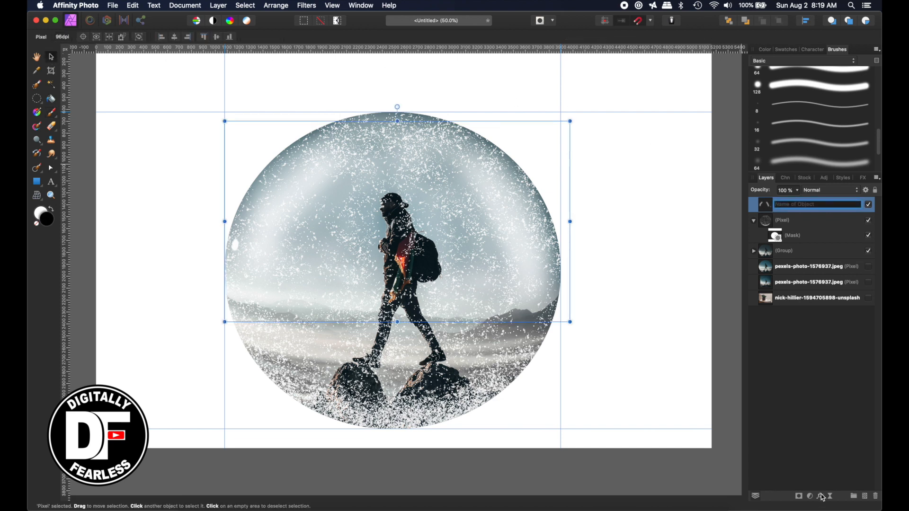
# - Give the glow layer a Gaussian Blur layer effect with a 100 px radius
pyautogui.click(821, 495)
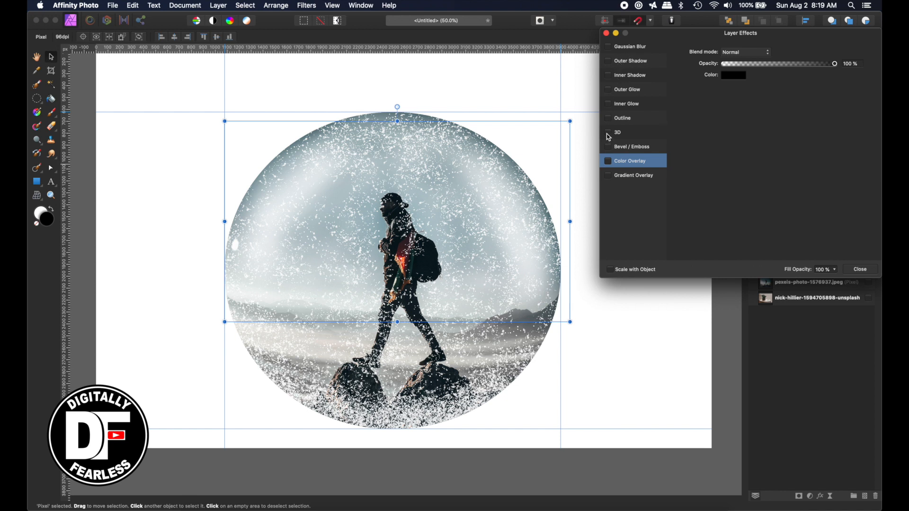
pyautogui.click(608, 46)
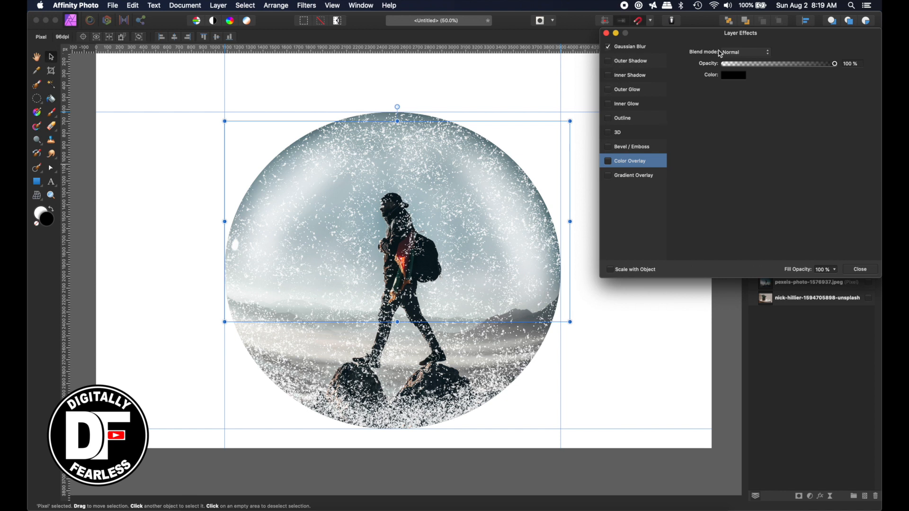
pyautogui.click(630, 47)
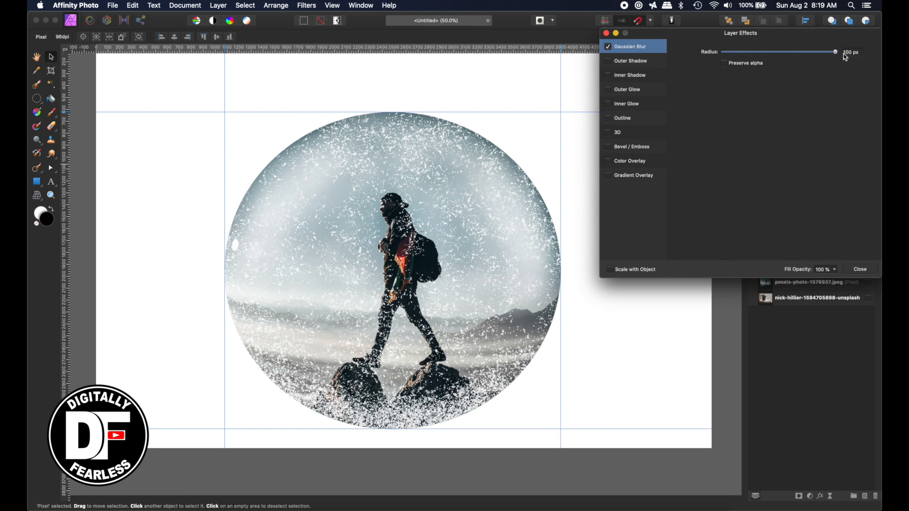
pyautogui.click(340, 172)
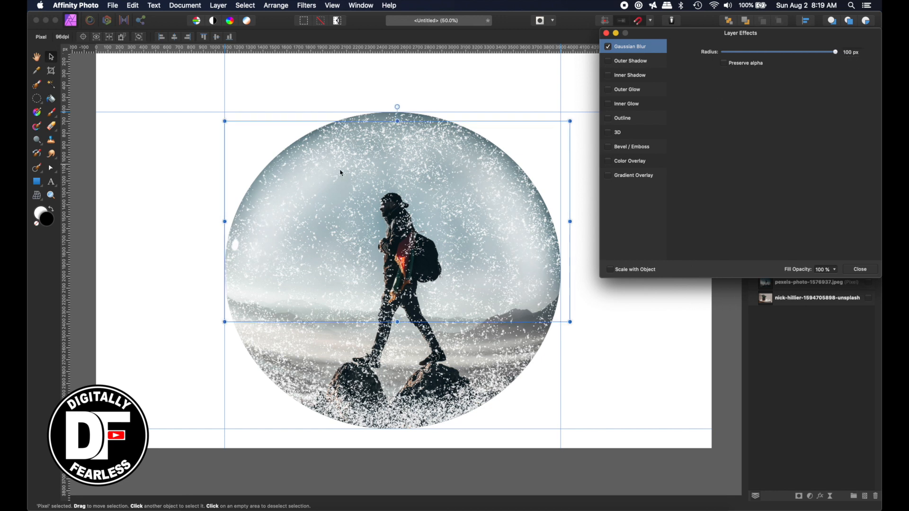
pyautogui.moveTo(688, 63)
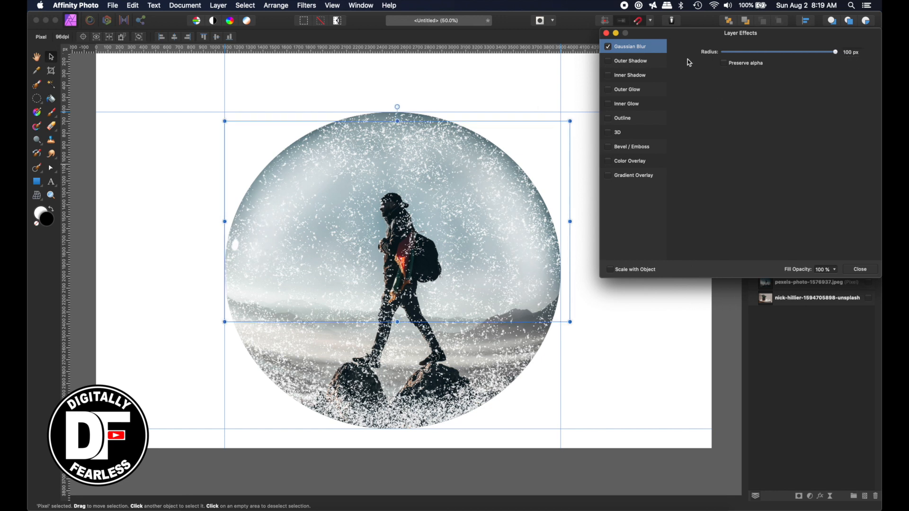
pyautogui.click(860, 269)
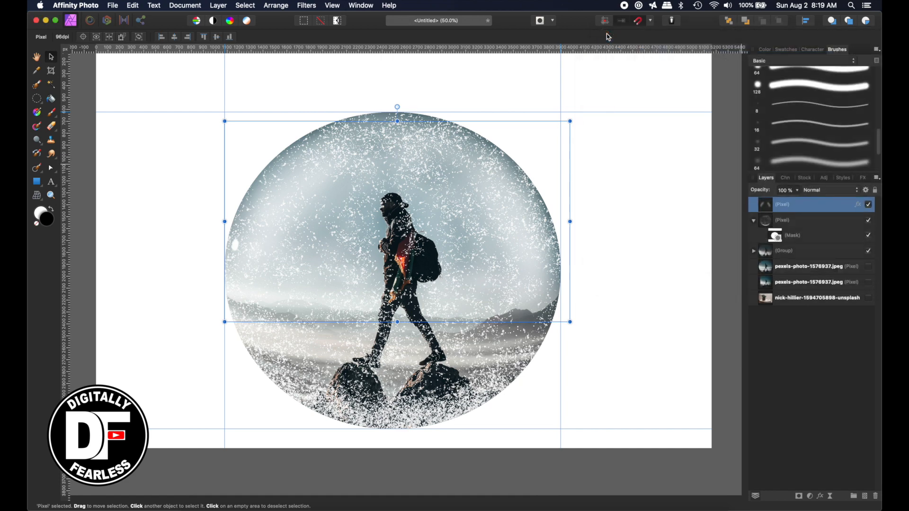
# - Toggle the table photo's visibility to show it behind the globe again
pyautogui.click(868, 297)
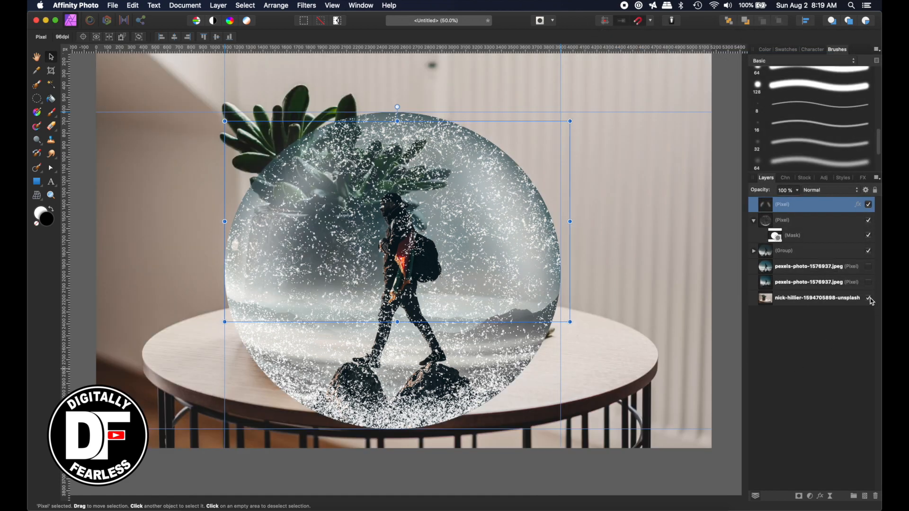
pyautogui.click(869, 298)
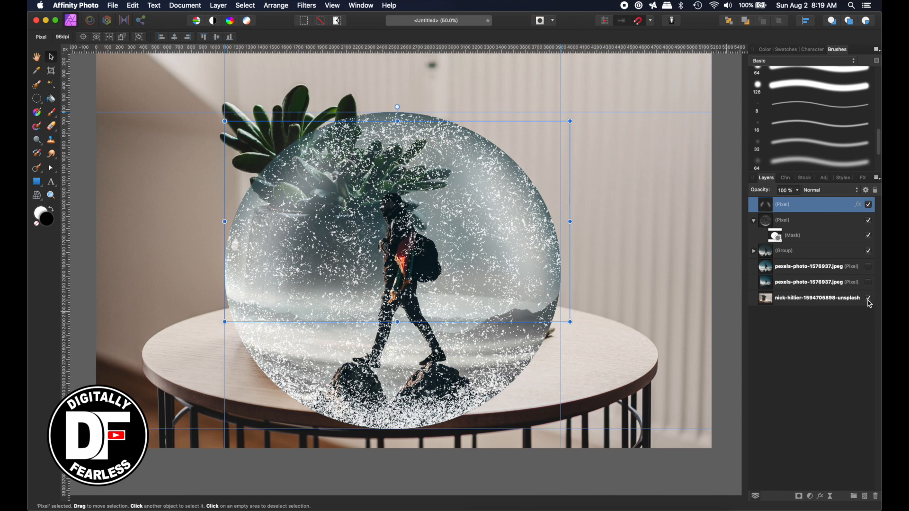
# - Hide the table photo, group the globe layers and name the group 'Globe'
pyautogui.click(869, 297)
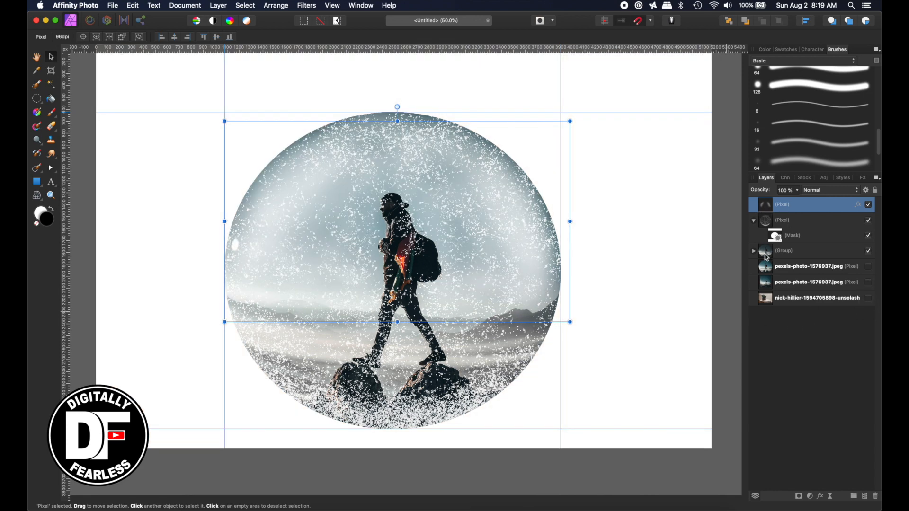
pyautogui.click(800, 250)
pyautogui.write('G')
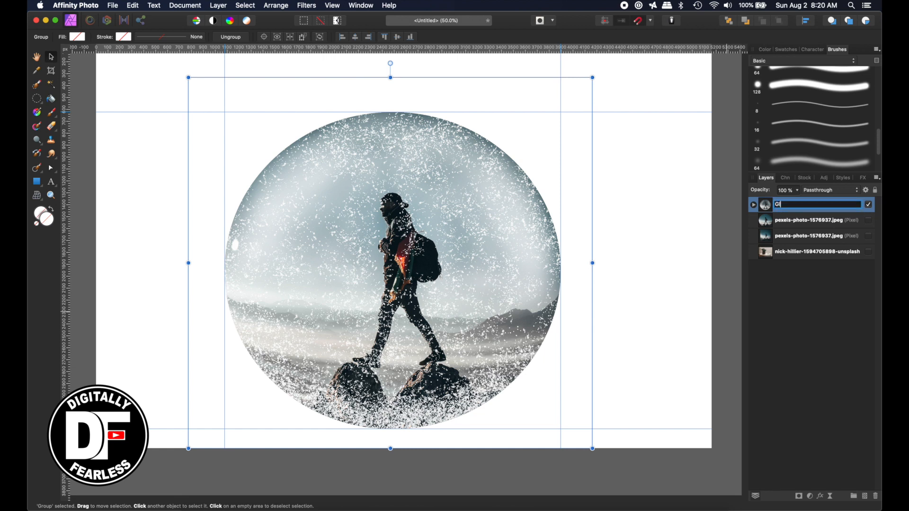
pyautogui.write('lobe')
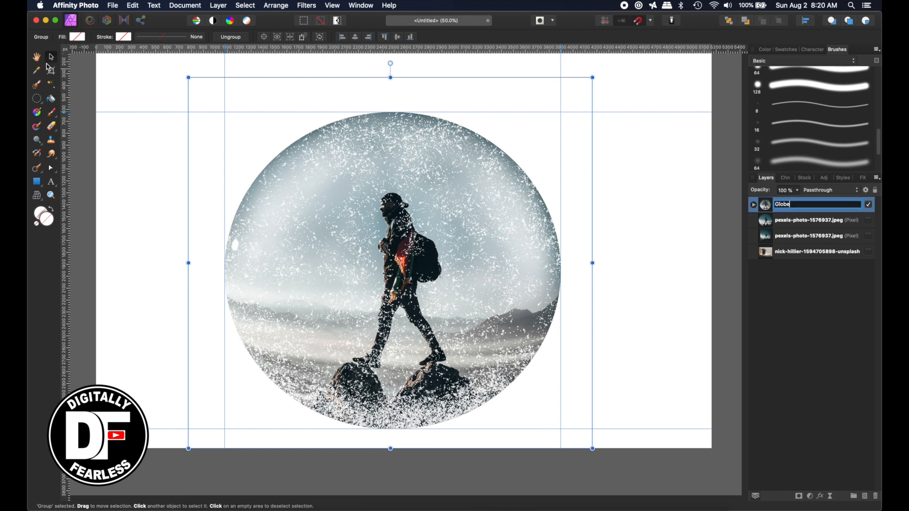
pyautogui.press('Return')
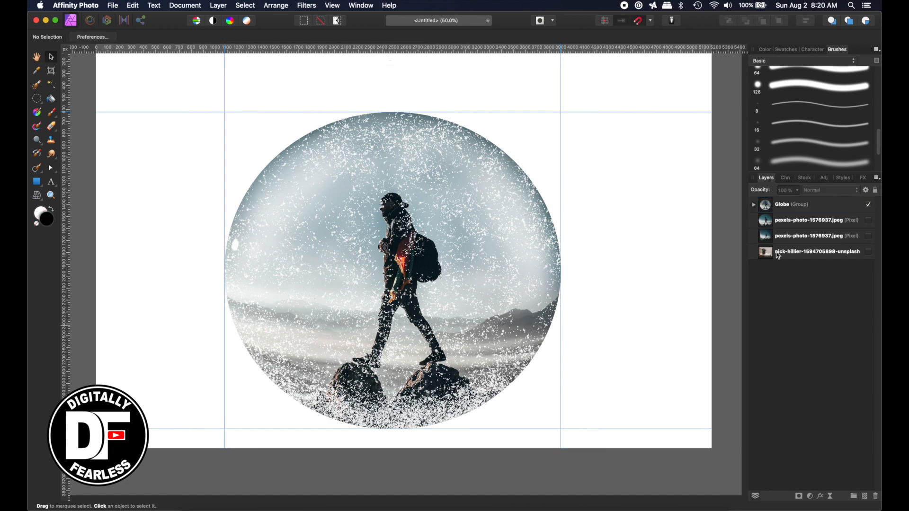
# - Show the table photo and scale the Globe group down onto the tabletop by the pot
pyautogui.click(868, 251)
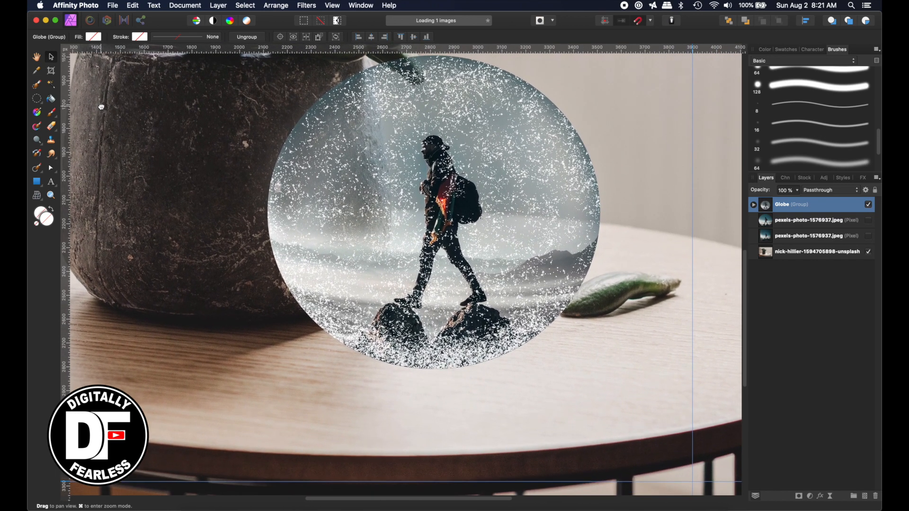
pyautogui.click(429, 209)
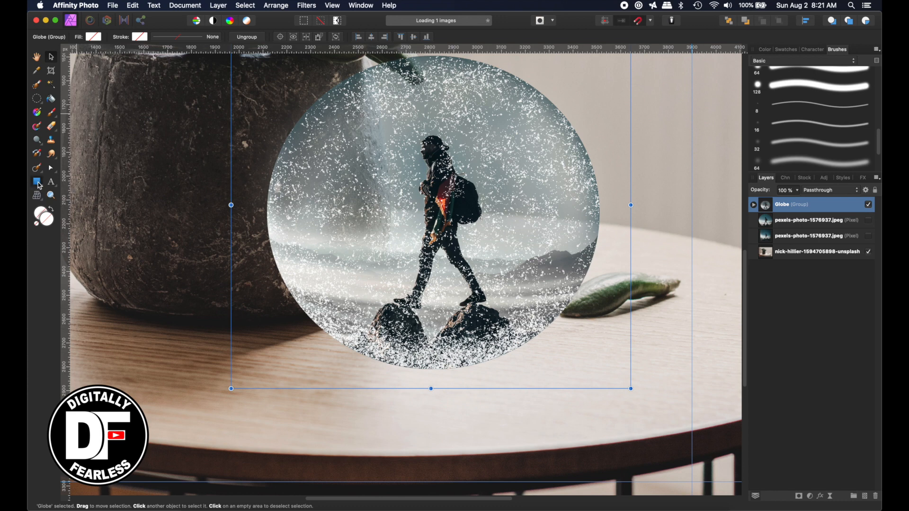
# - Switch to the Rectangle Tool to draw a black rectangle beneath the globe
pyautogui.click(36, 182)
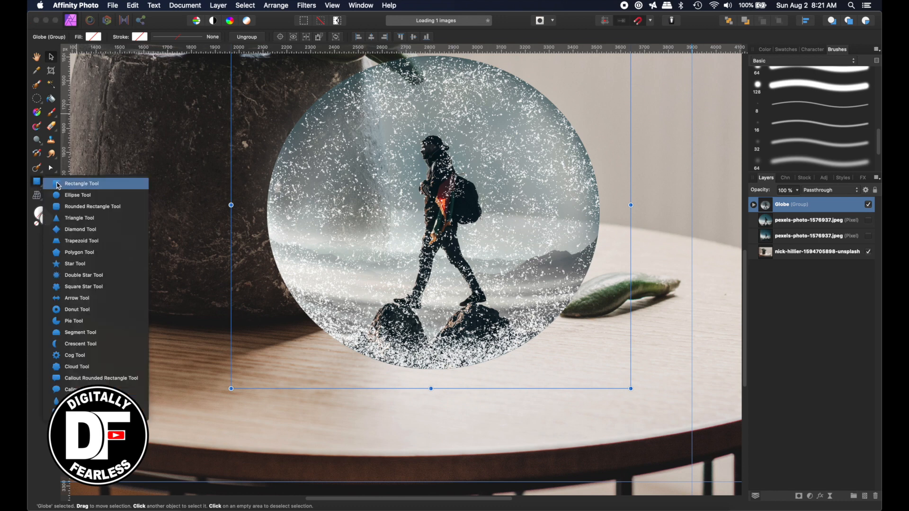
pyautogui.click(82, 182)
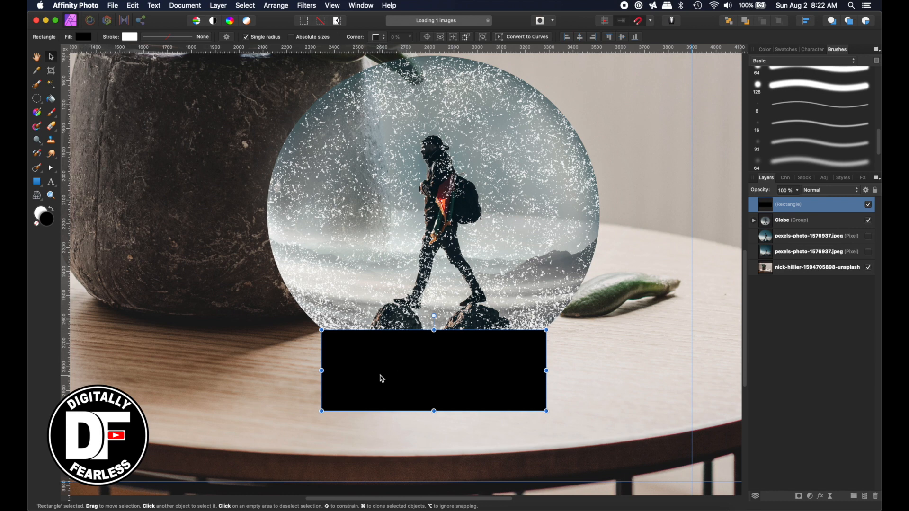
pyautogui.moveTo(533, 46)
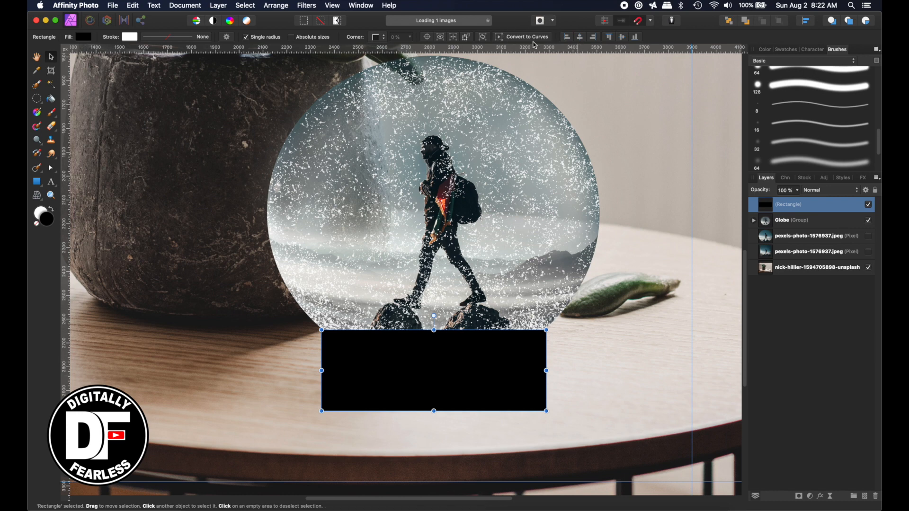
# - Convert the black rectangle to curves and switch to the Node Tool
pyautogui.click(526, 37)
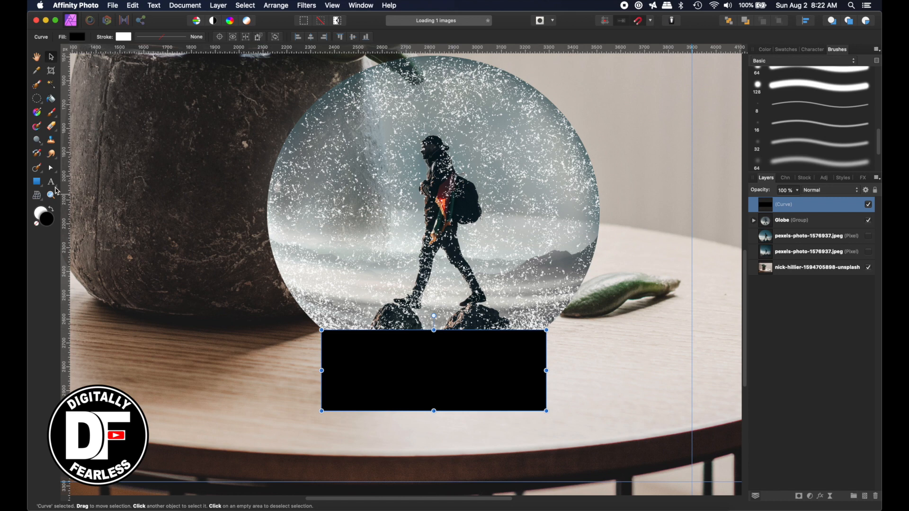
pyautogui.moveTo(54, 169)
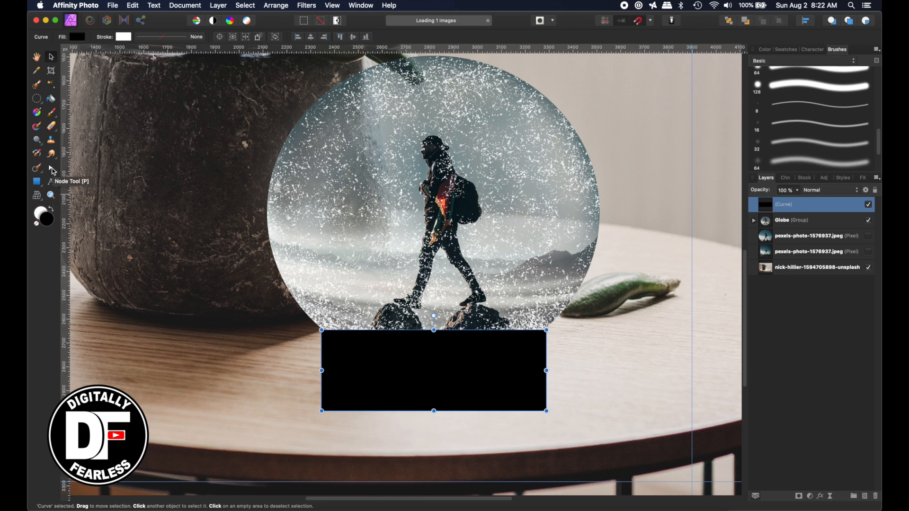
pyautogui.click(36, 168)
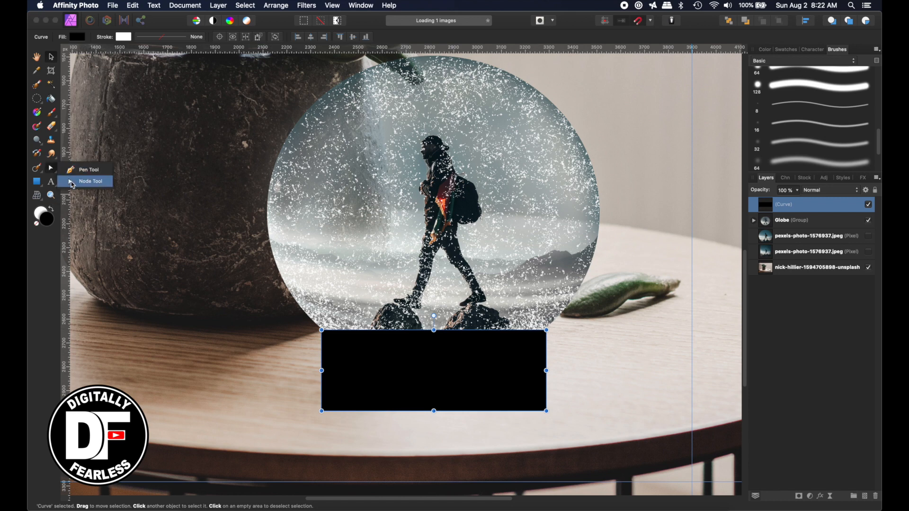
pyautogui.click(90, 180)
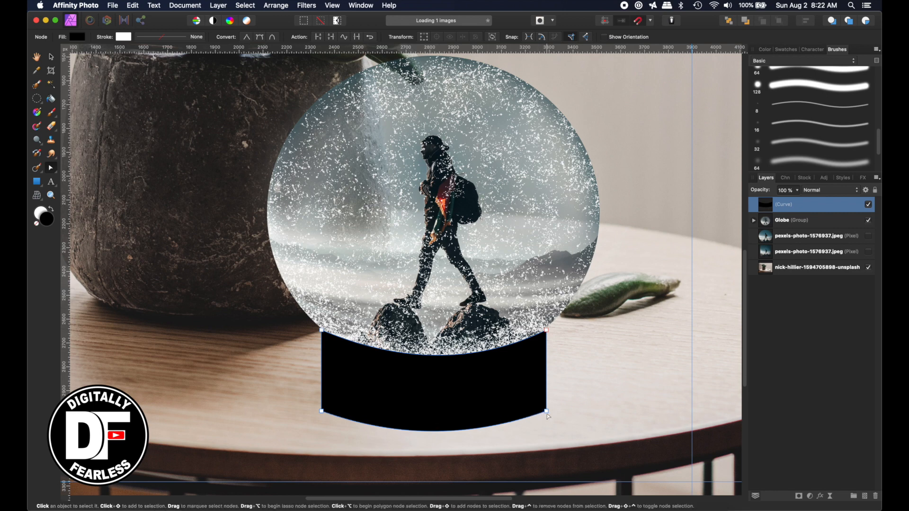
# - Drag both bottom corner nodes outward into a flared stand, then return to the Move Tool
pyautogui.click(544, 411)
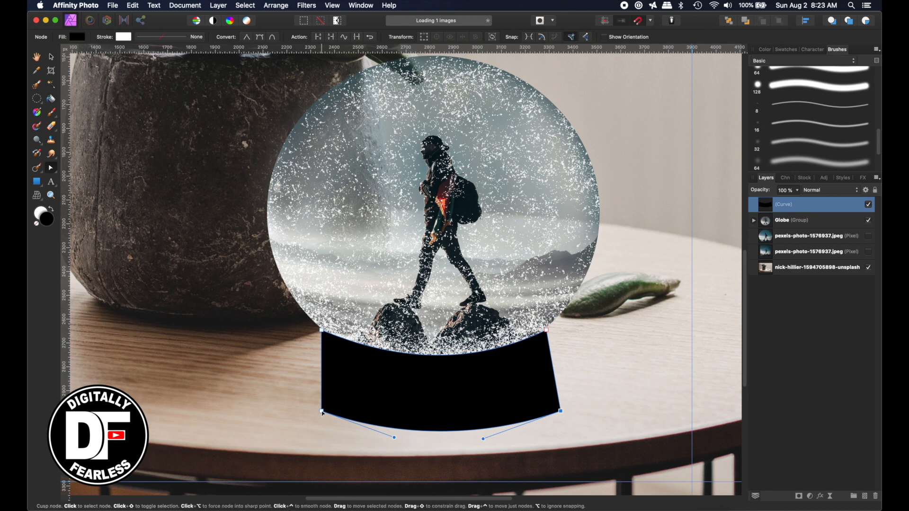
pyautogui.click(322, 412)
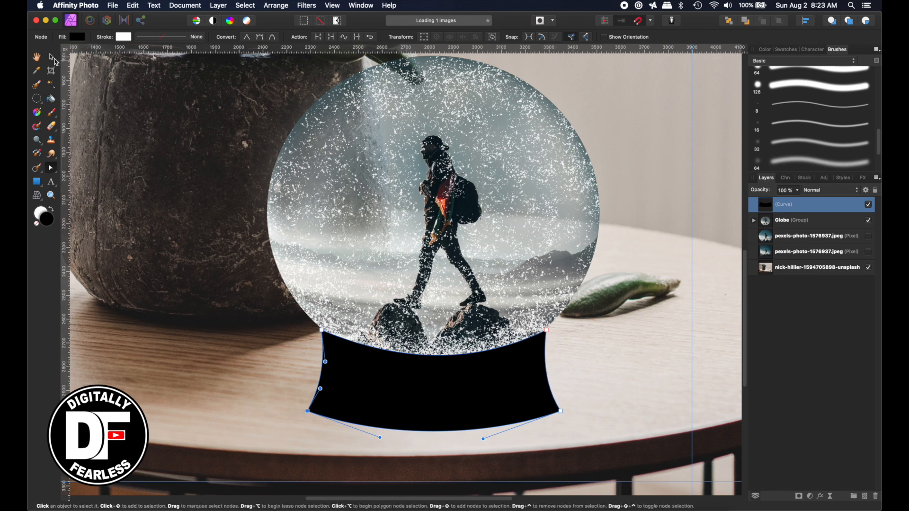
pyautogui.click(50, 55)
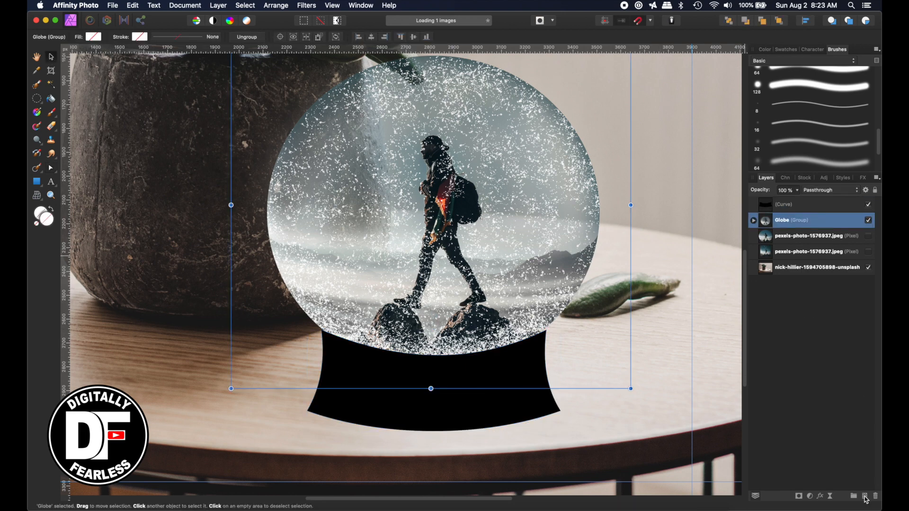
# - Add an empty pixel layer and paint soft shading at the globe's base with the Paint Brush
pyautogui.click(864, 495)
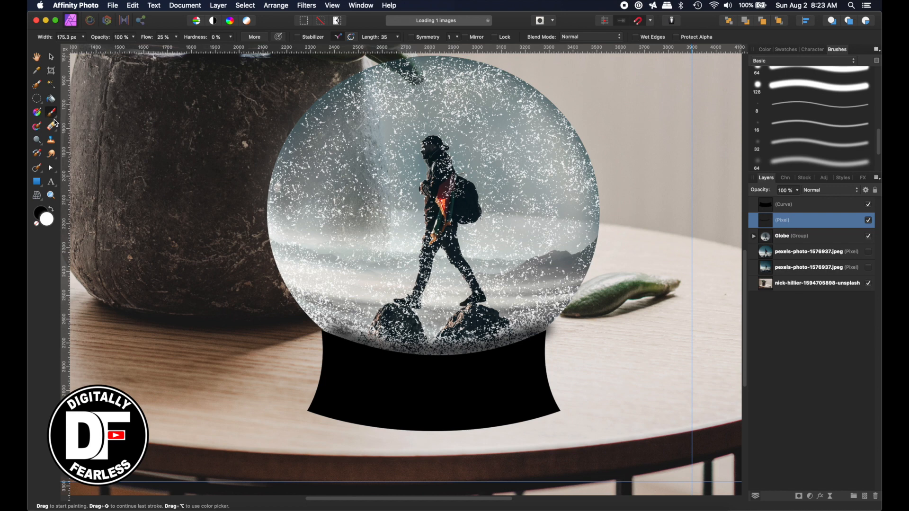
pyautogui.click(37, 113)
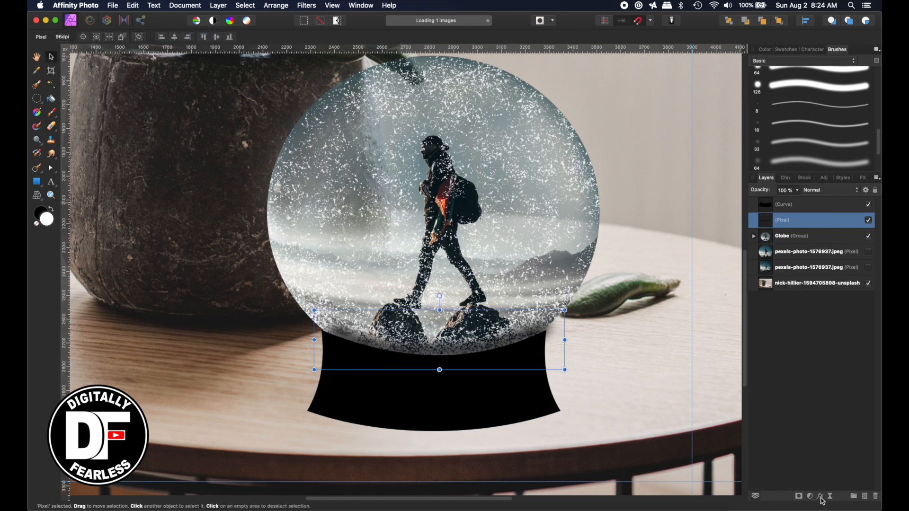
pyautogui.click(820, 496)
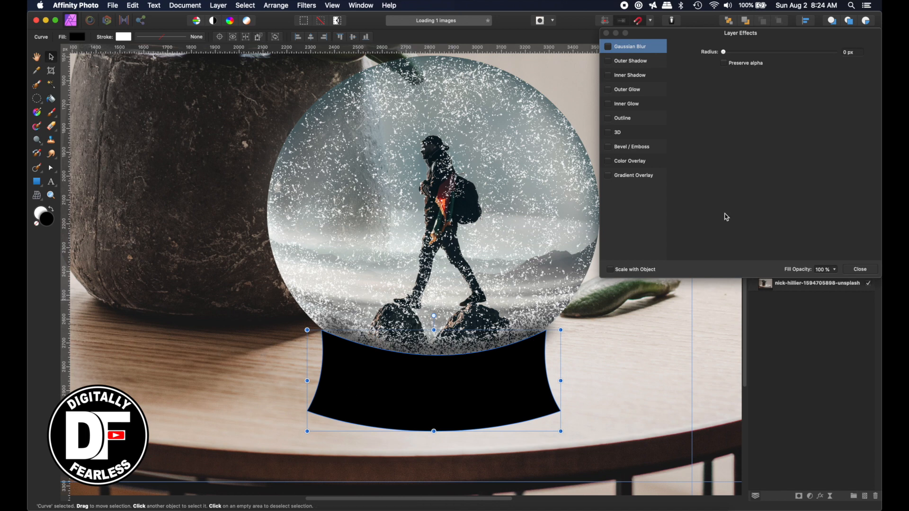
pyautogui.moveTo(618, 168)
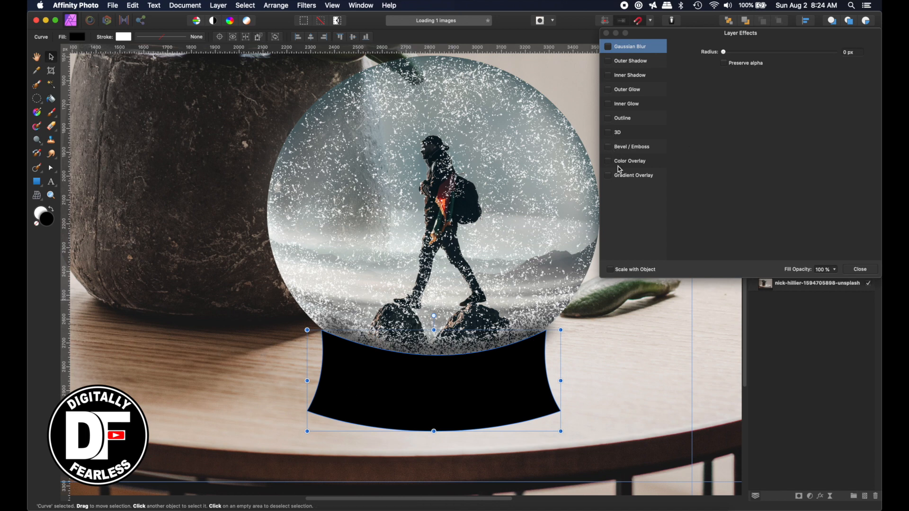
# - Give the stand a Gradient Overlay from black with a light grey highlight stop near 70%
pyautogui.click(608, 175)
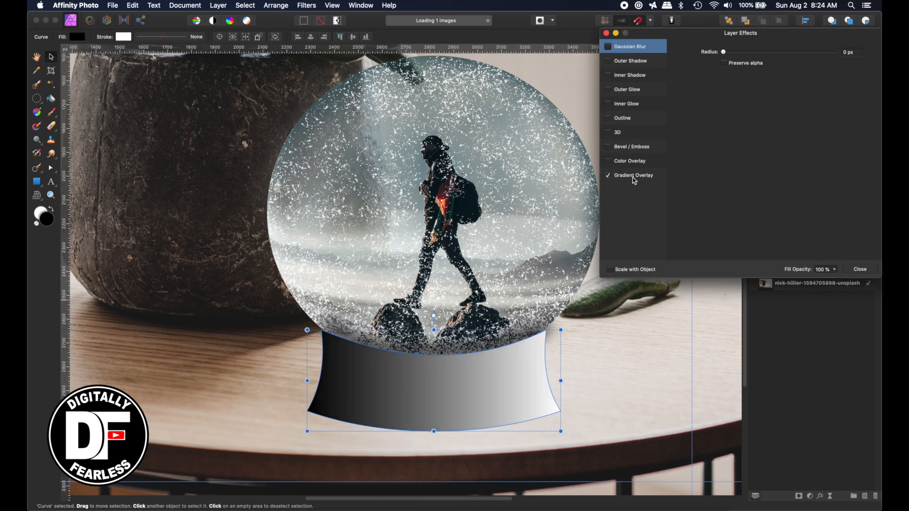
pyautogui.click(634, 176)
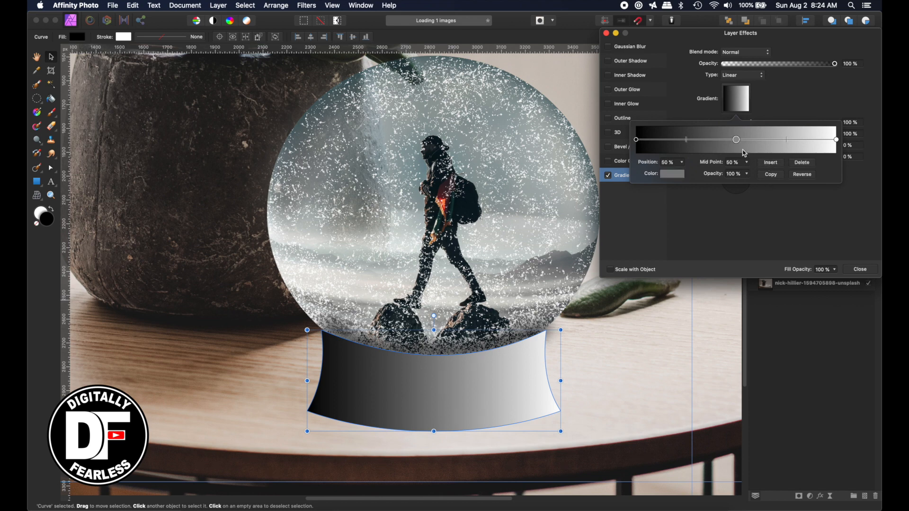
pyautogui.click(835, 140)
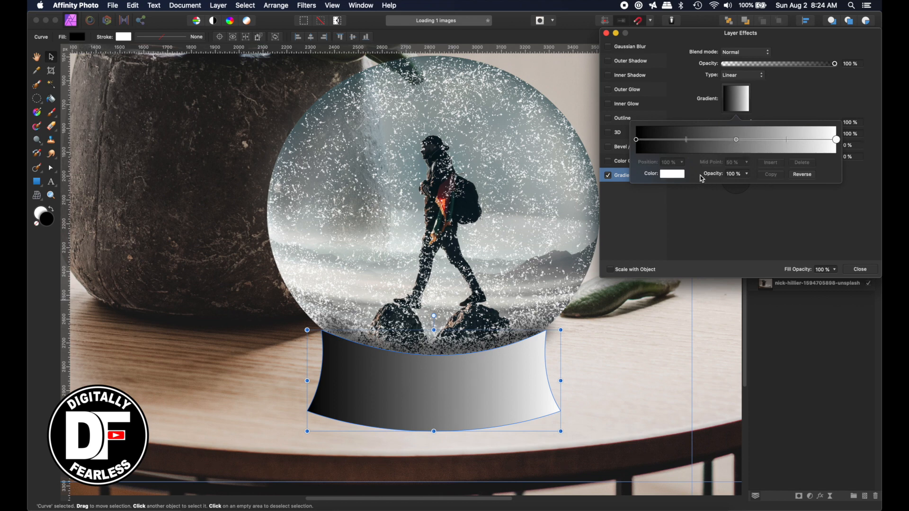
pyautogui.click(672, 174)
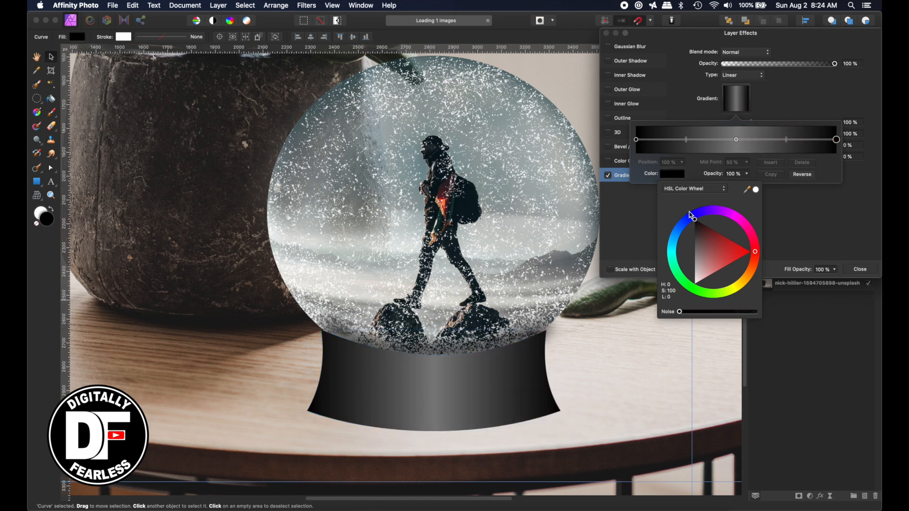
pyautogui.click(432, 379)
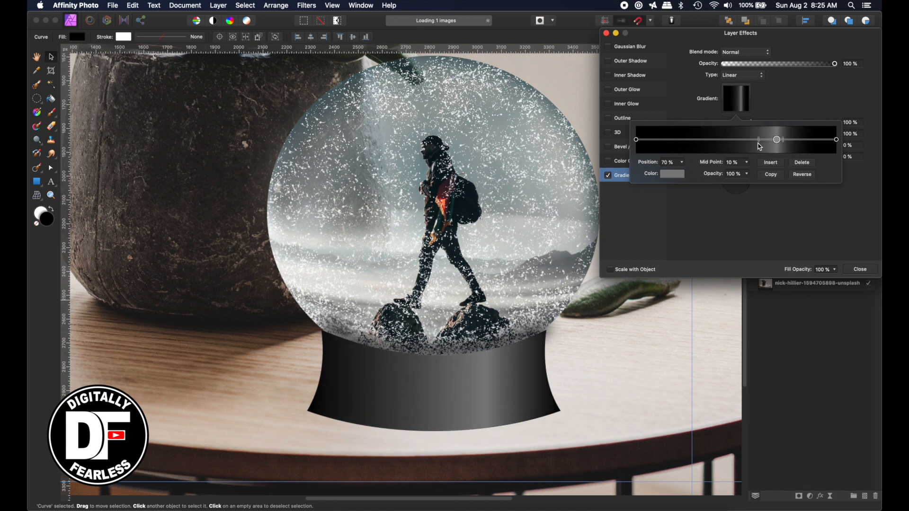
pyautogui.moveTo(744, 170)
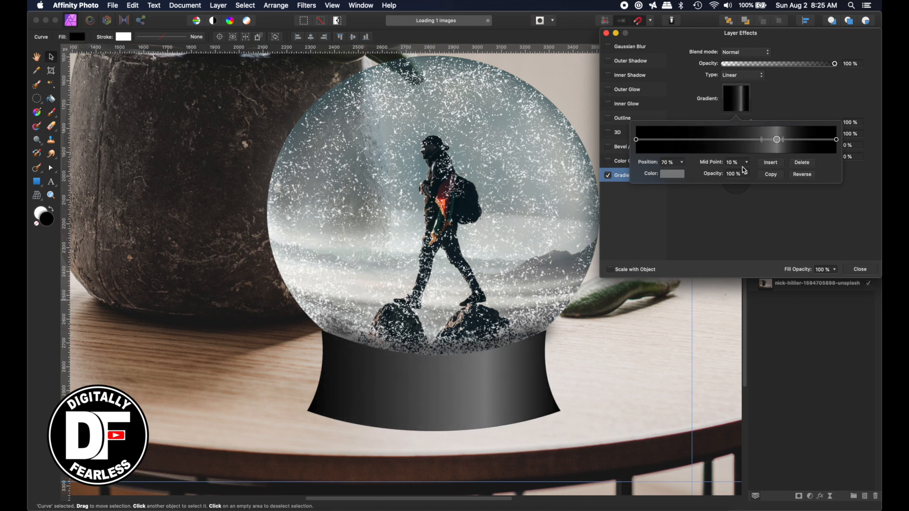
pyautogui.click(673, 174)
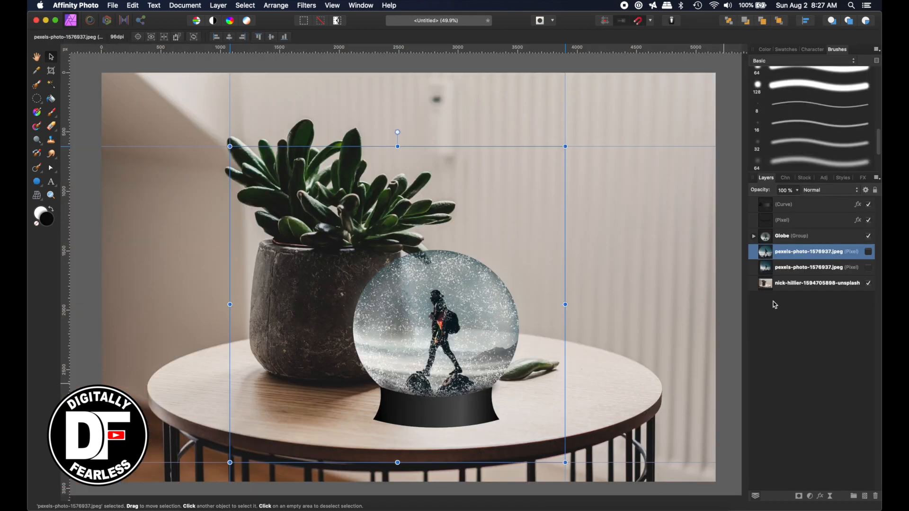
# - Add a new 'Shadow' pixel layer beneath the Globe group
pyautogui.click(324, 404)
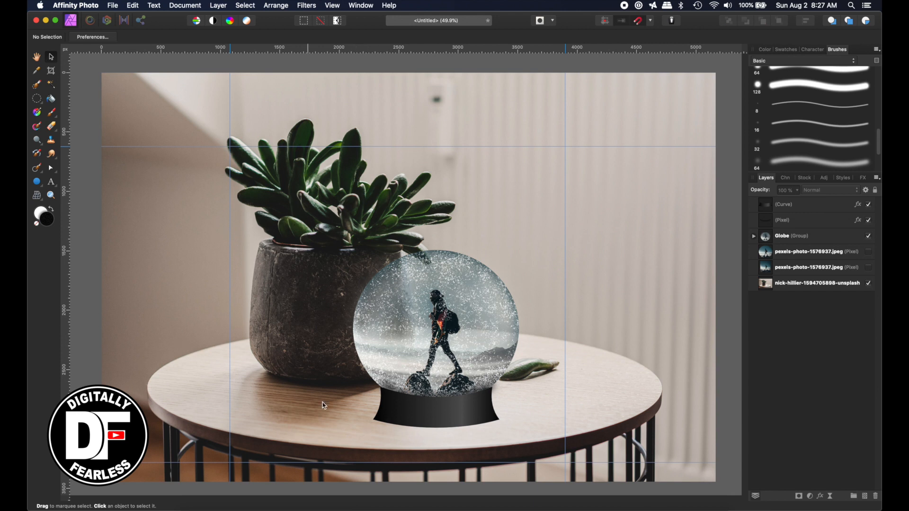
pyautogui.click(789, 236)
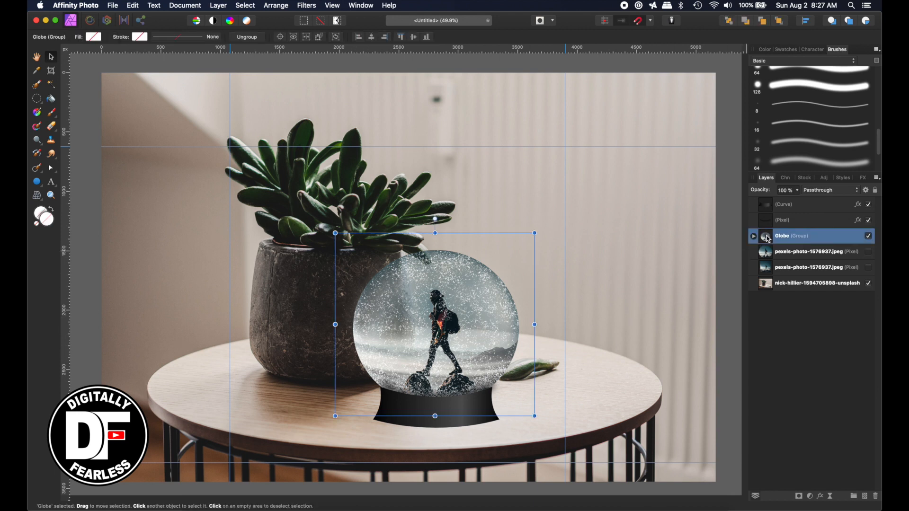
pyautogui.click(809, 251)
pyautogui.write('Shadow')
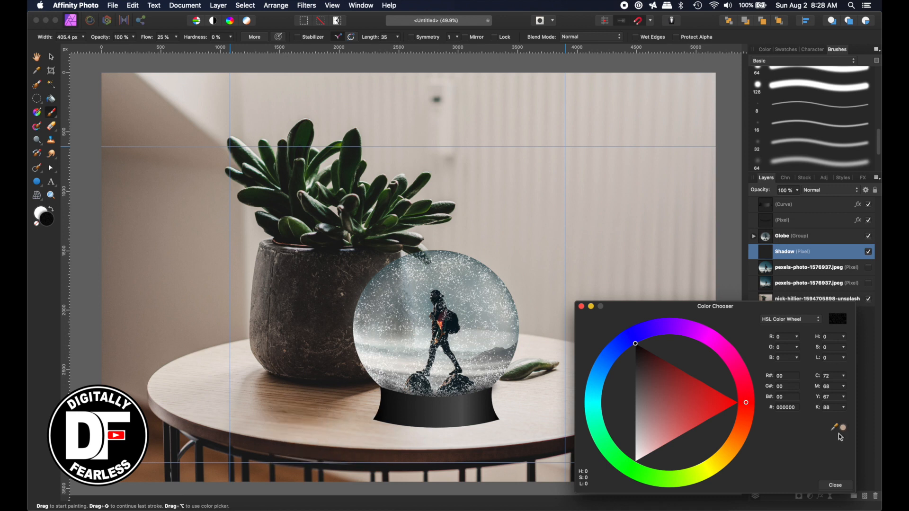
# - Sample the table's brown with the colour picker and darken it for painting the shadow
pyautogui.click(834, 485)
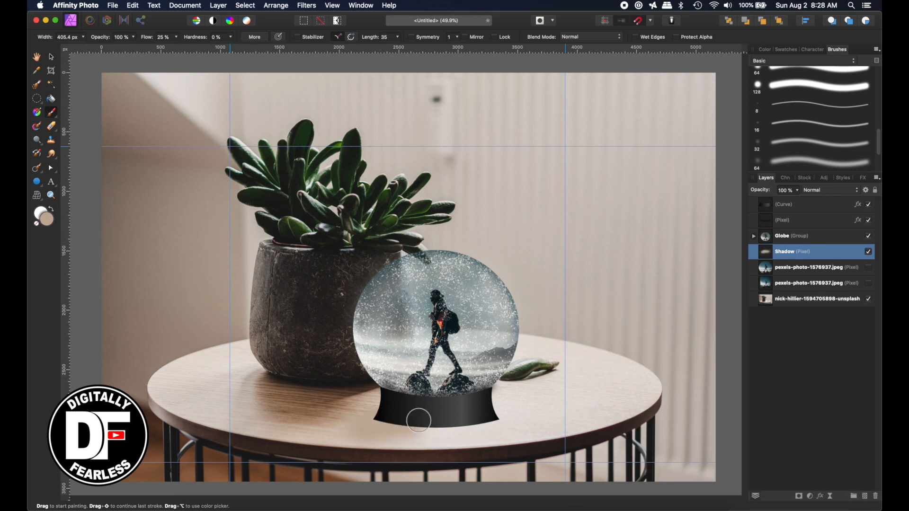
pyautogui.moveTo(52, 218)
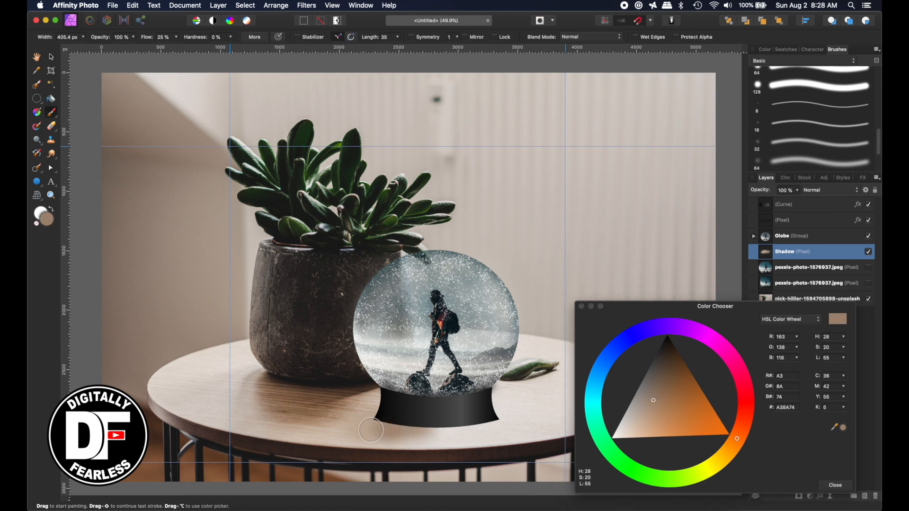
pyautogui.moveTo(420, 419)
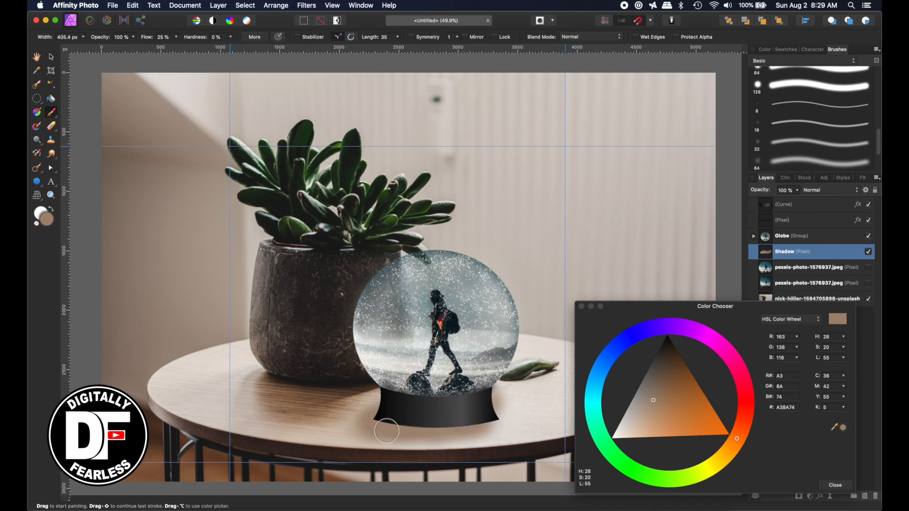
pyautogui.moveTo(383, 427)
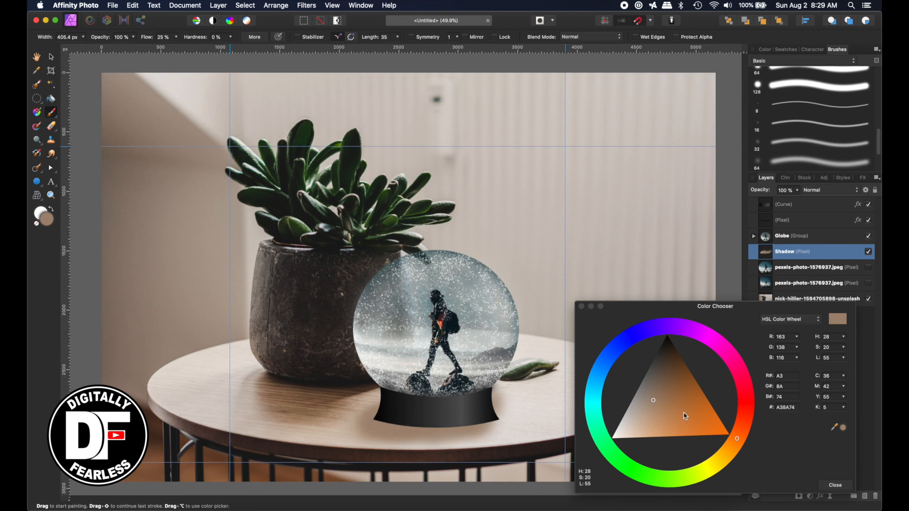
pyautogui.click(659, 381)
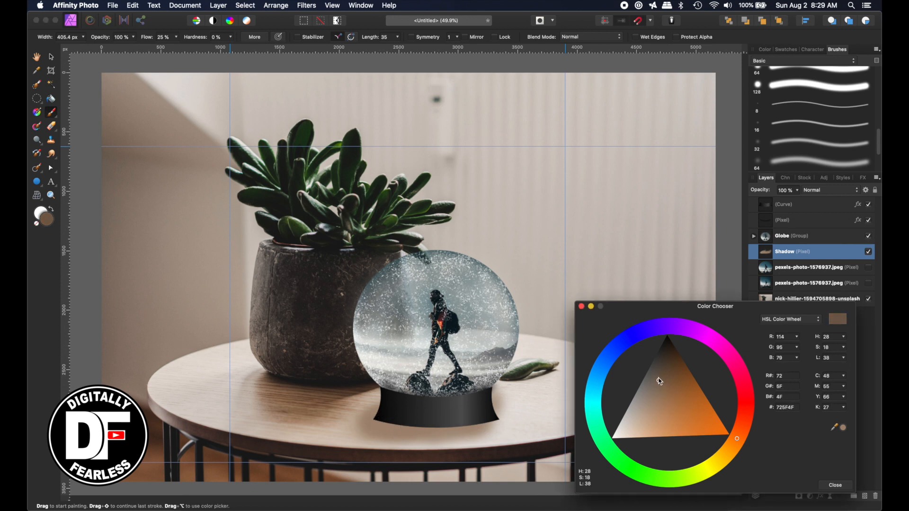